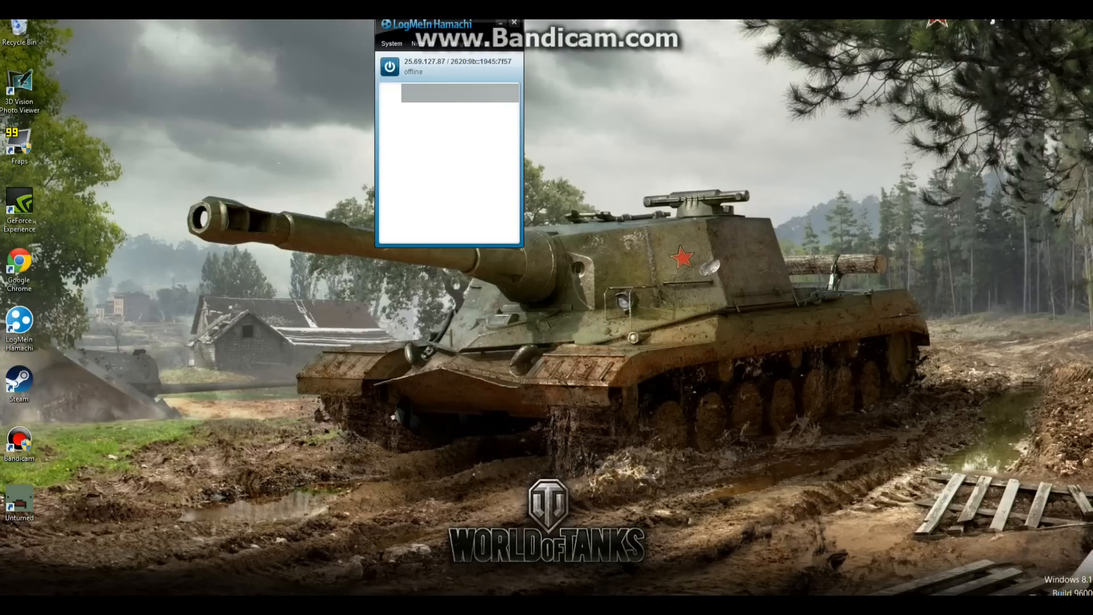
Power on Hamachi and join the existing network with its ID and password.
left_click(387, 68)
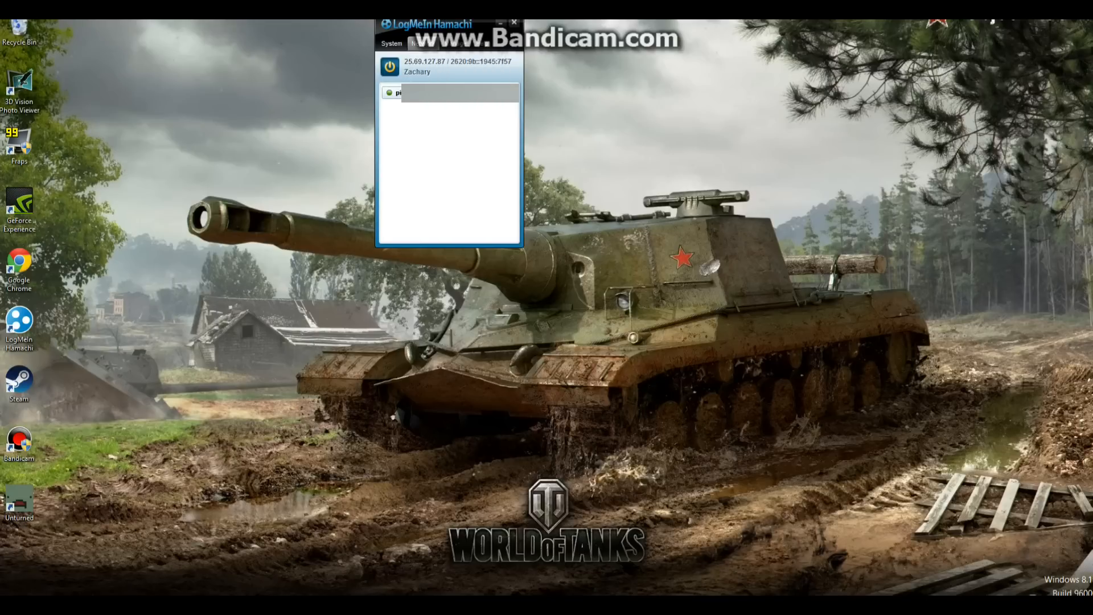
left_click(418, 43)
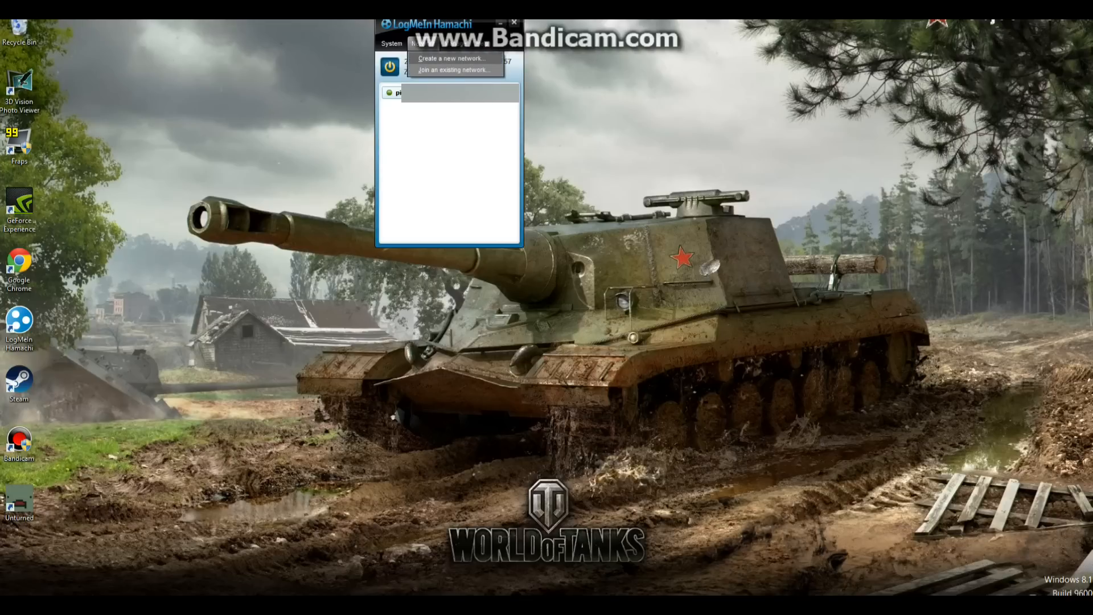
left_click(451, 58)
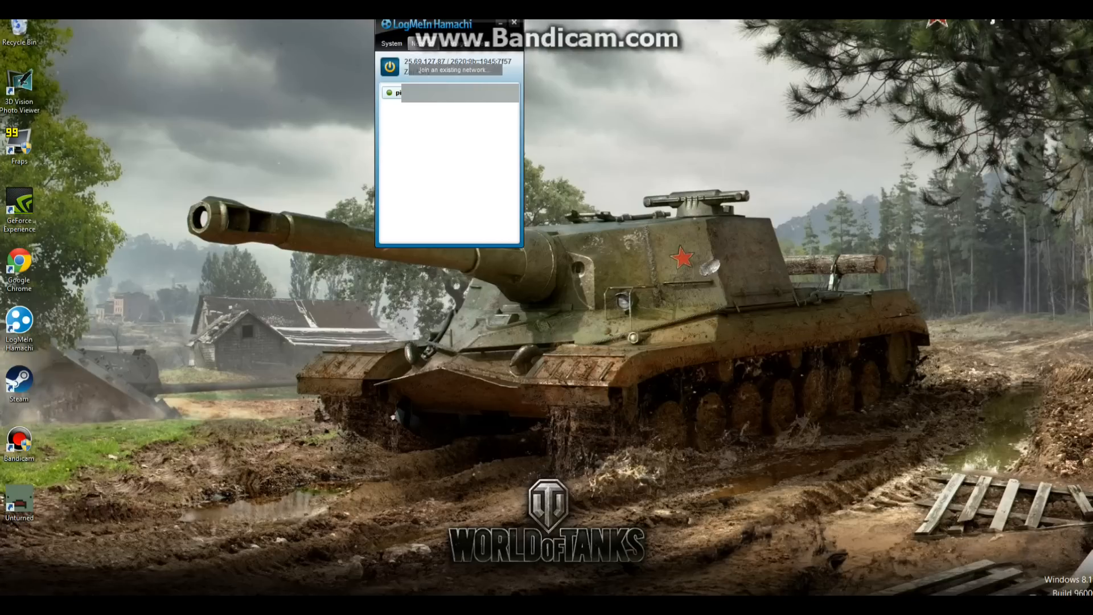
left_click(456, 69)
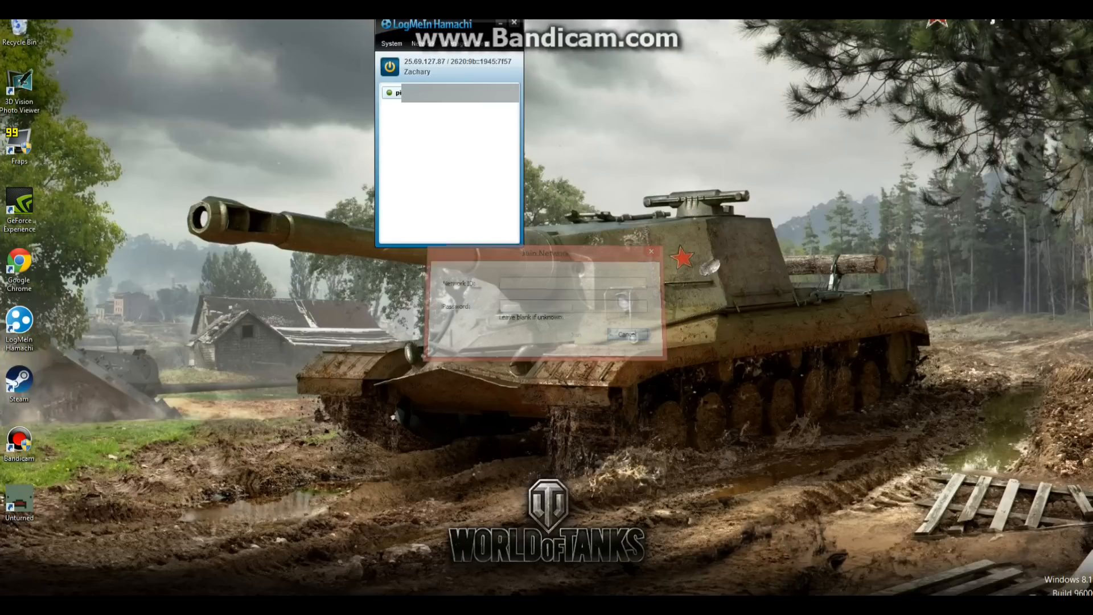
left_click(626, 333)
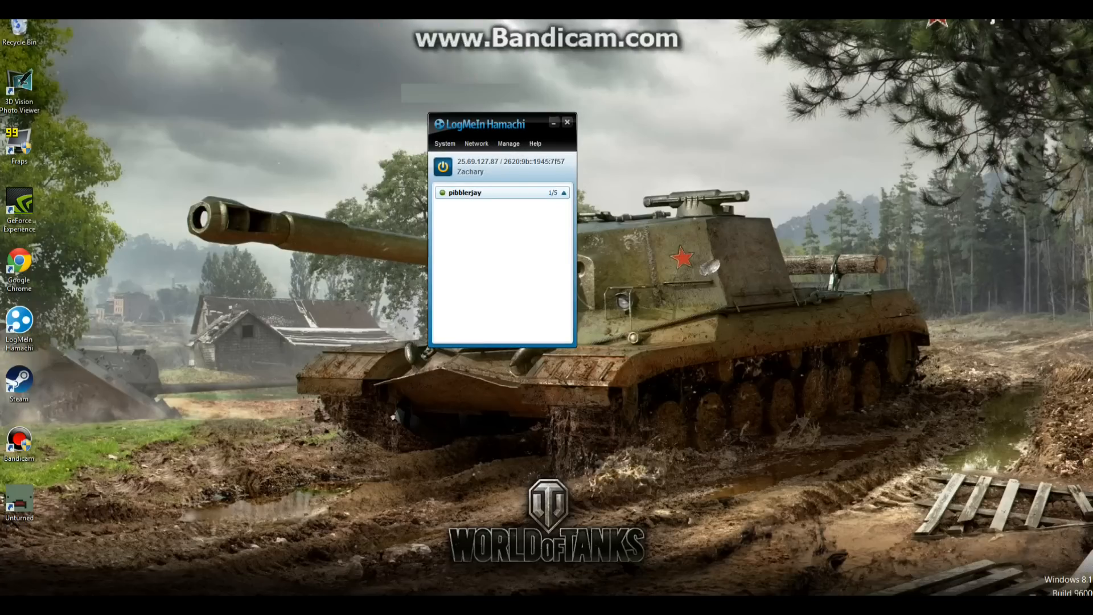
Browse C drive through Program Files (x86) > Steam > steamapps > common to the Unturned folder.
left_click(567, 122)
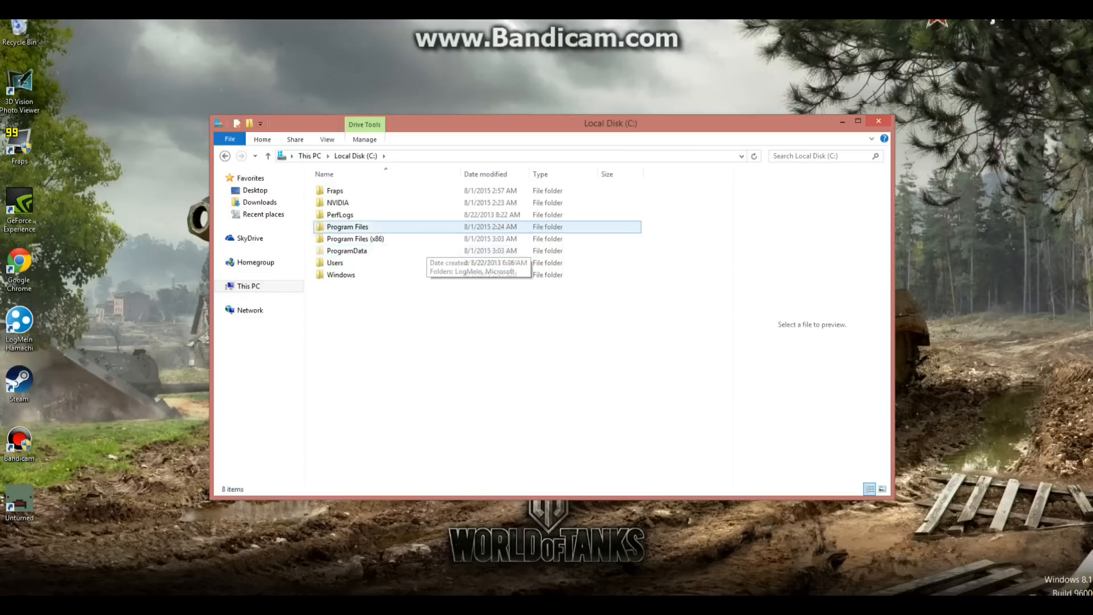
double_click(355, 239)
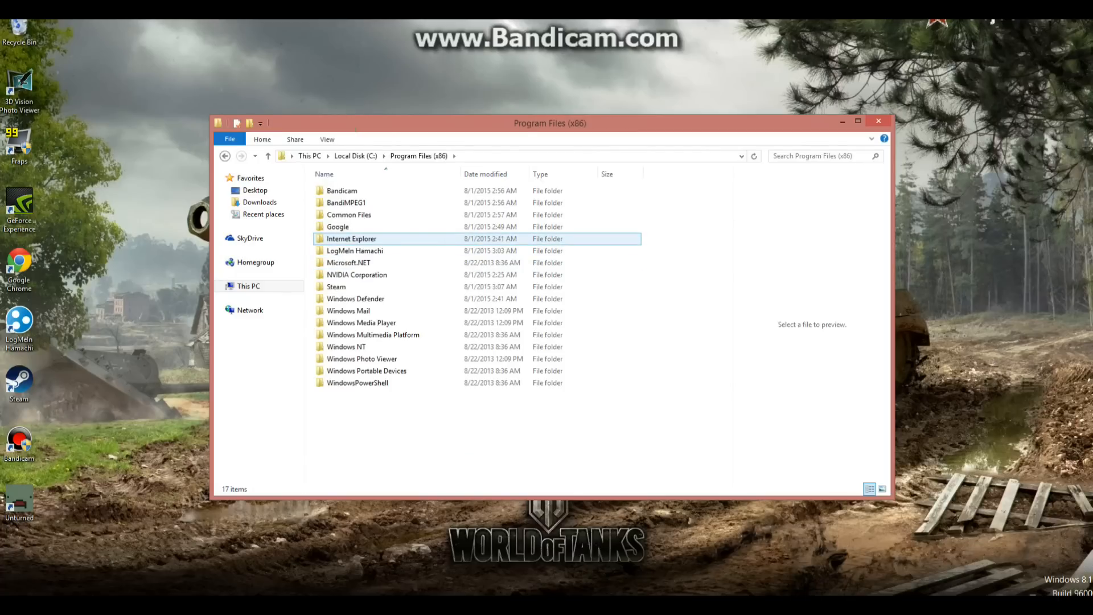
double_click(337, 287)
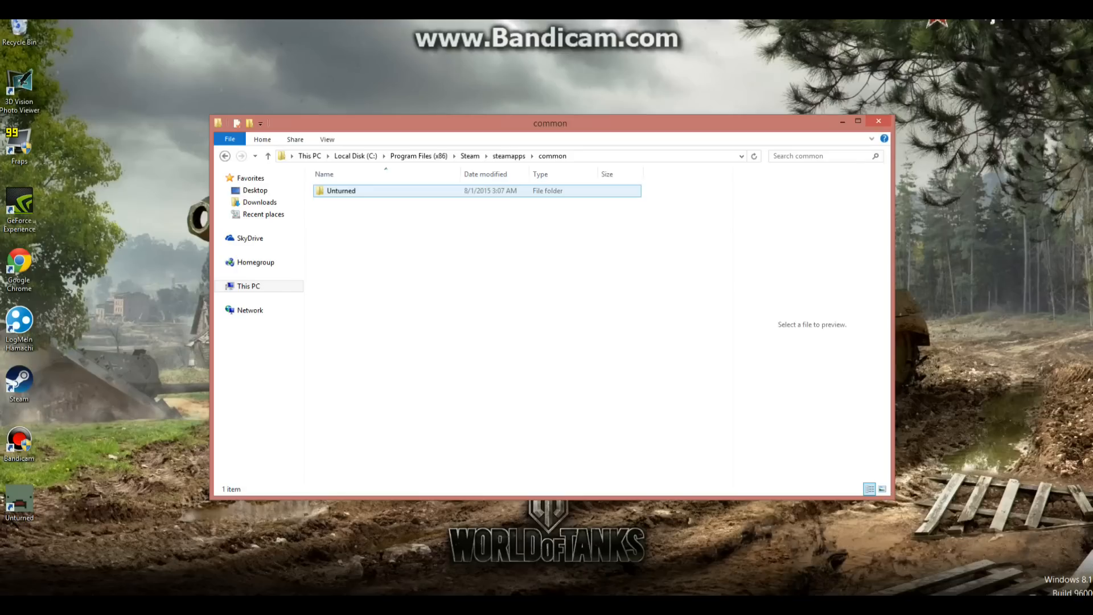
double_click(341, 190)
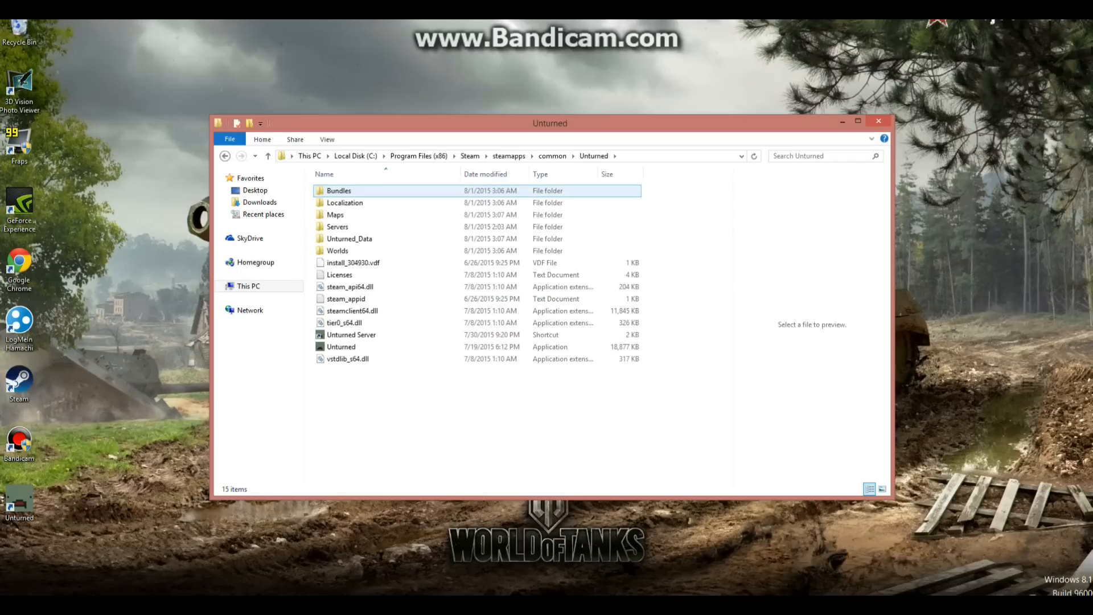
left_click(879, 121)
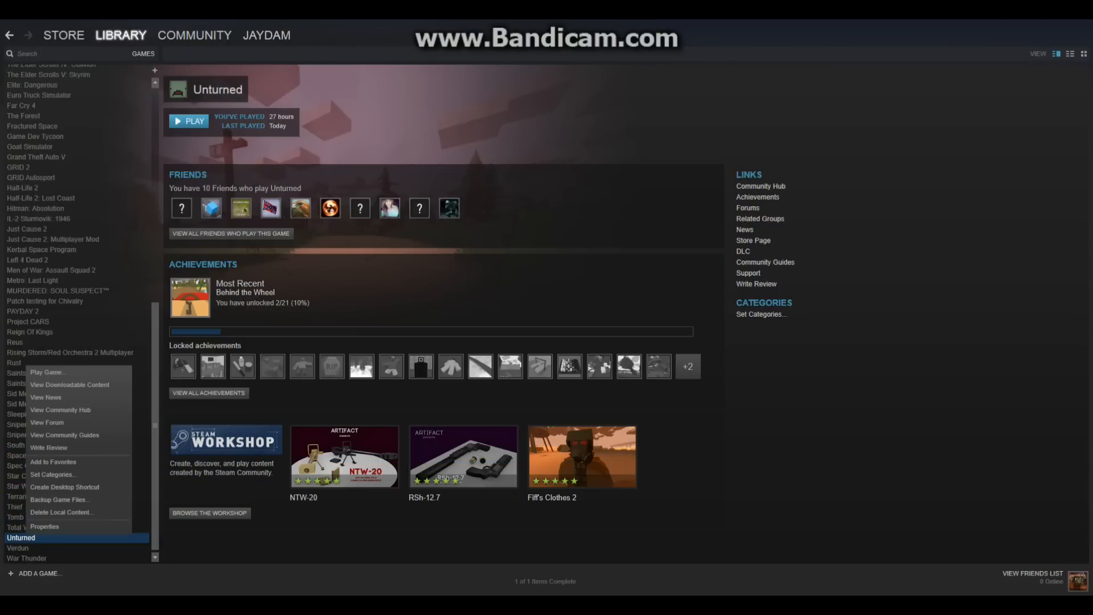
mouse_move(44, 526)
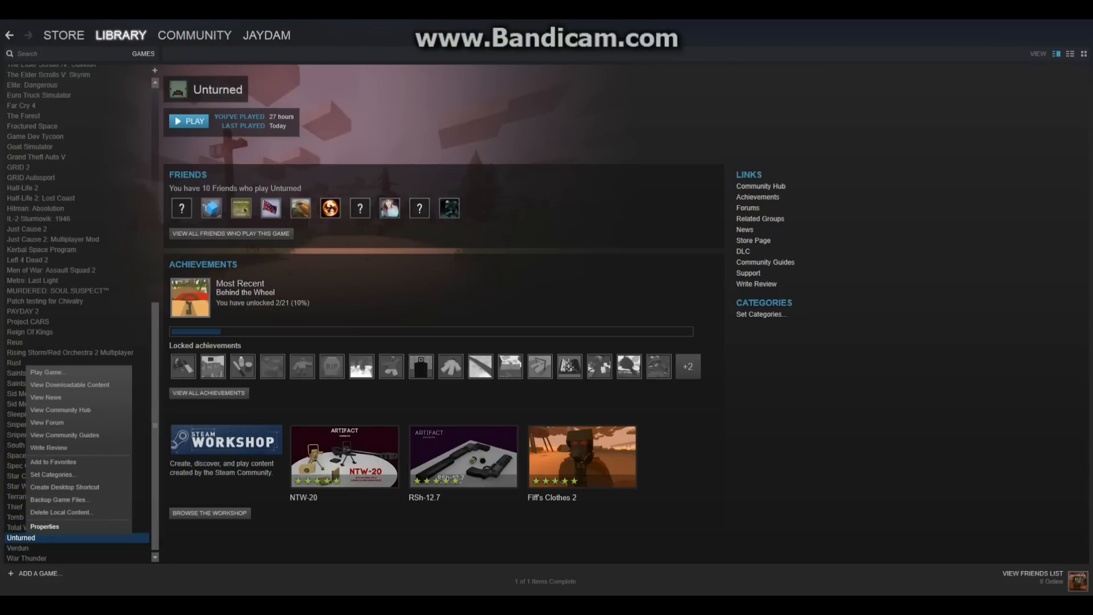
Open Unturned's Steam properties and browse its local game files.
left_click(35, 526)
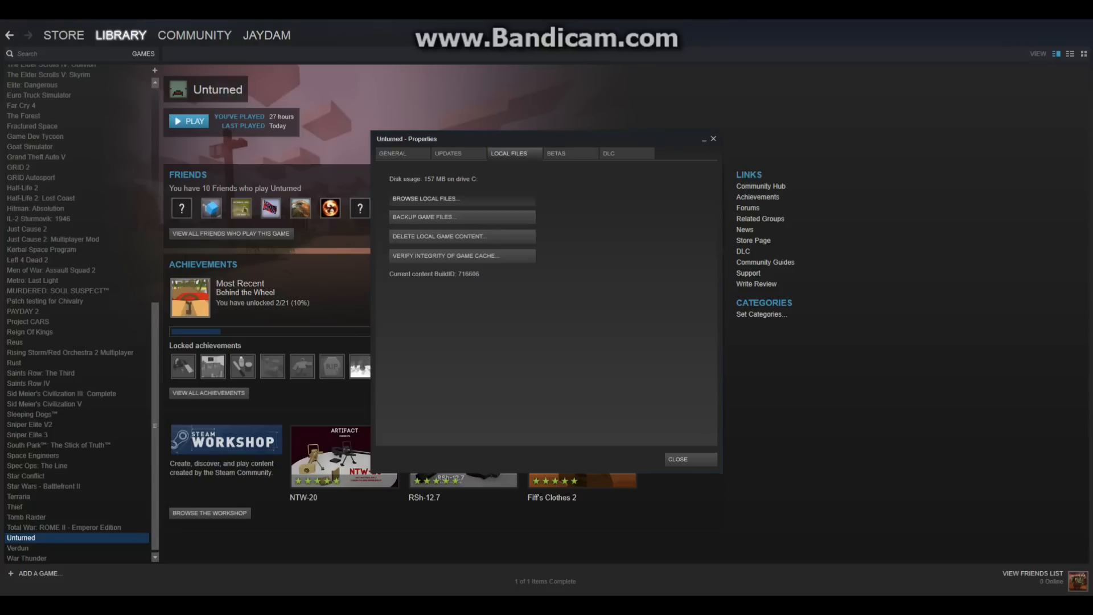
left_click(424, 198)
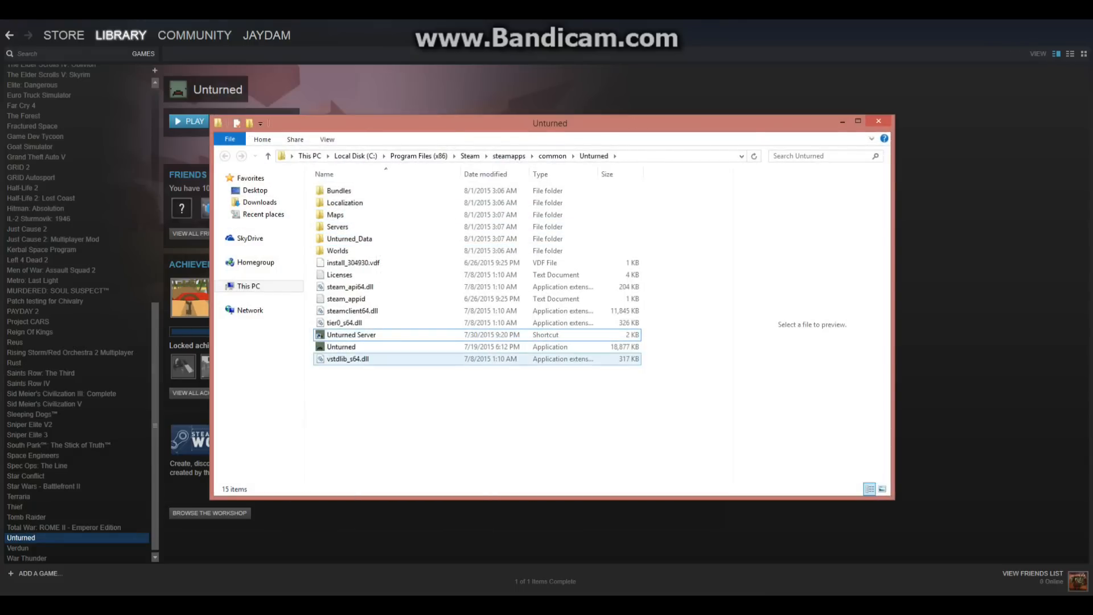
Bring up the context menu for the Unturned Server shortcut in the install folder.
right_click(340, 346)
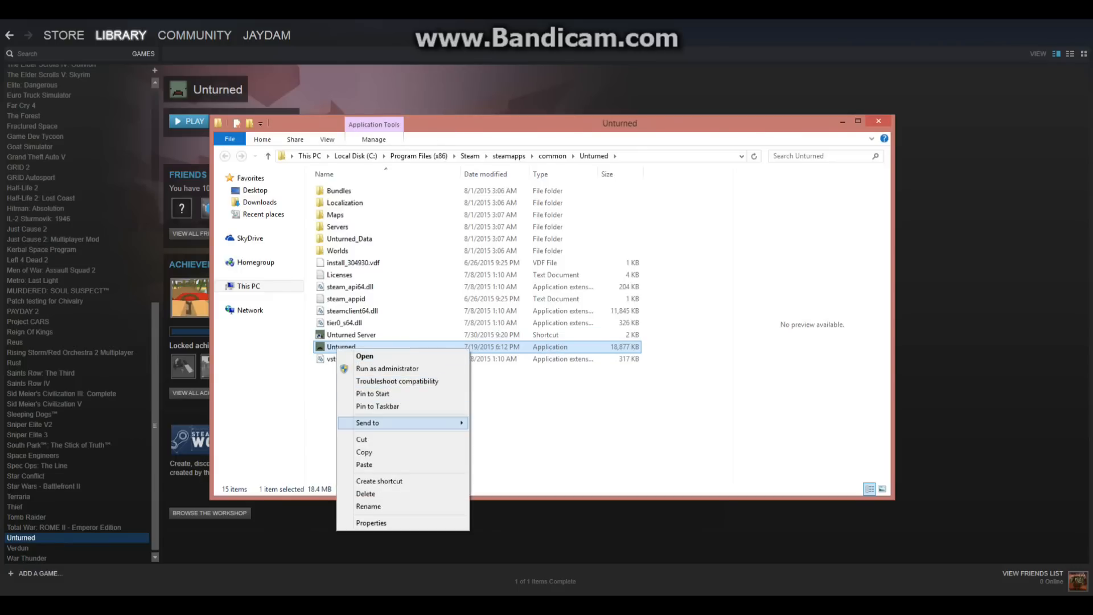
mouse_move(379, 481)
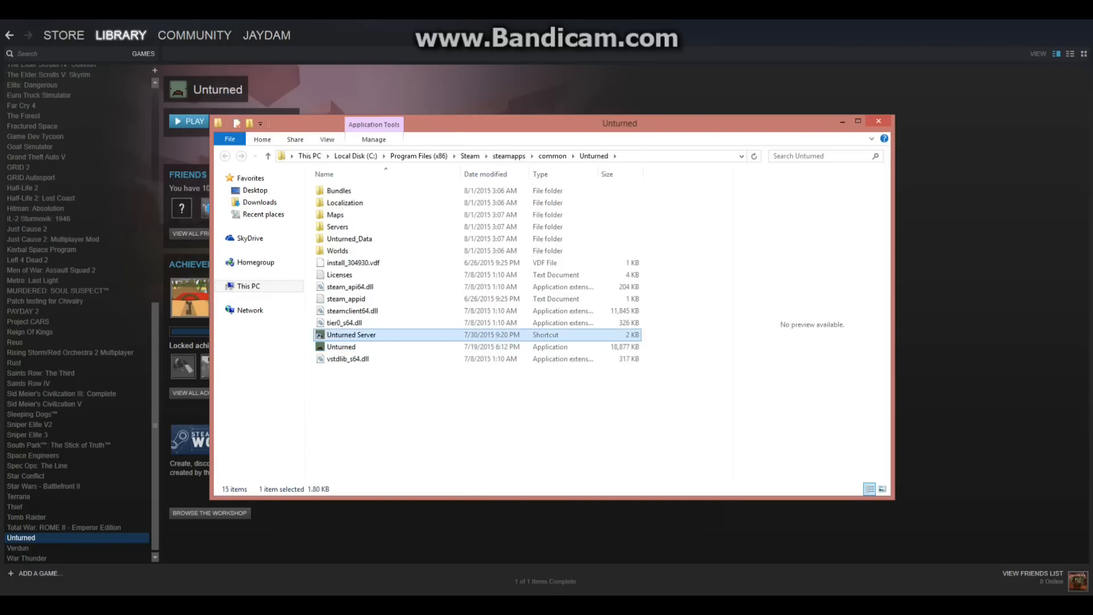
right_click(351, 334)
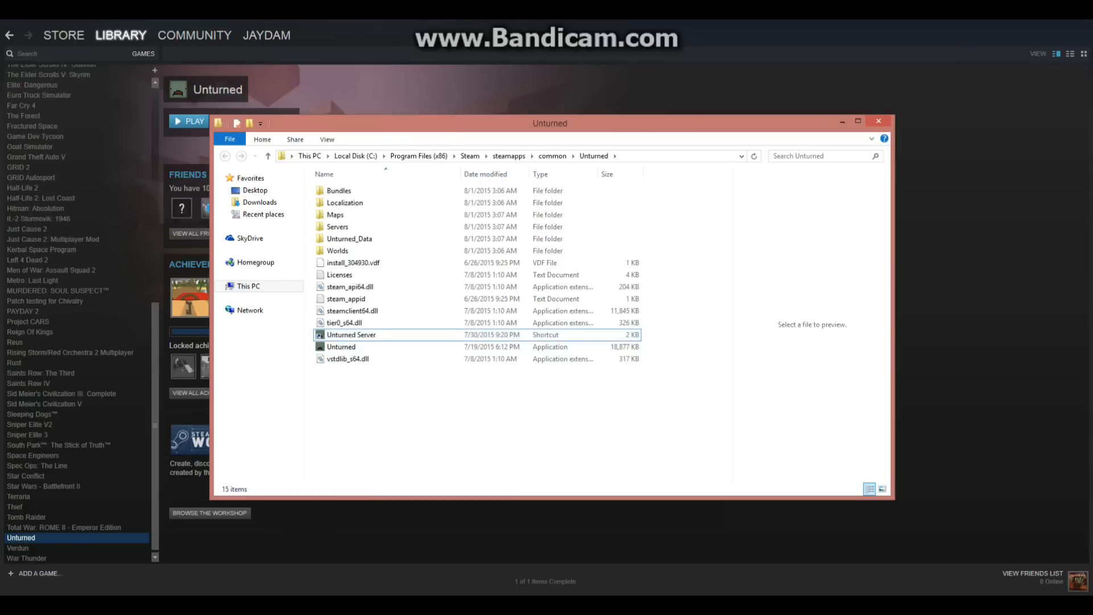
left_click(351, 334)
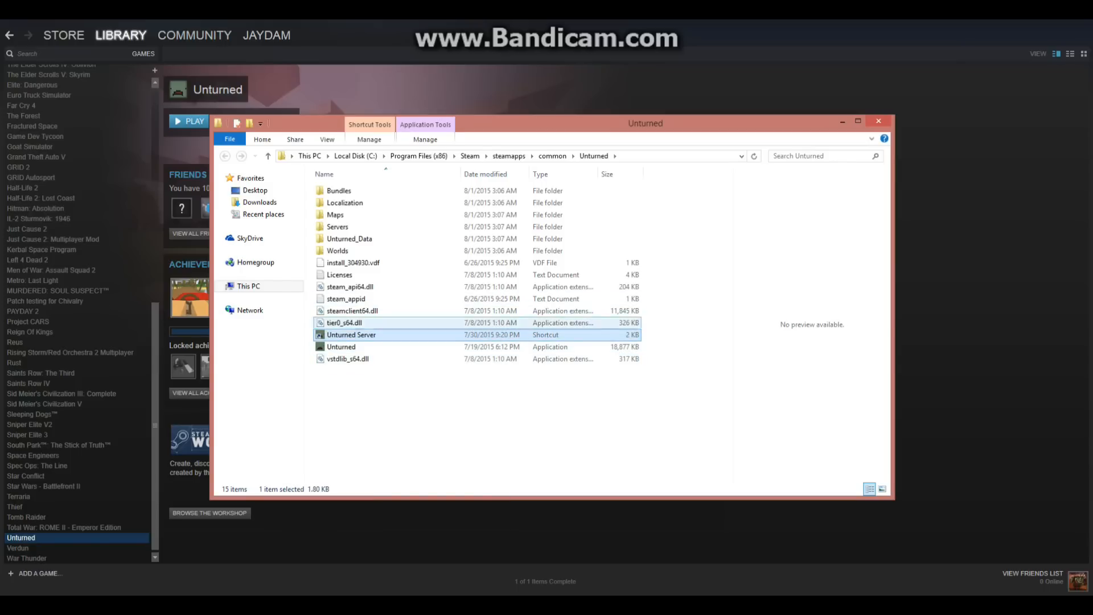
mouse_move(351, 335)
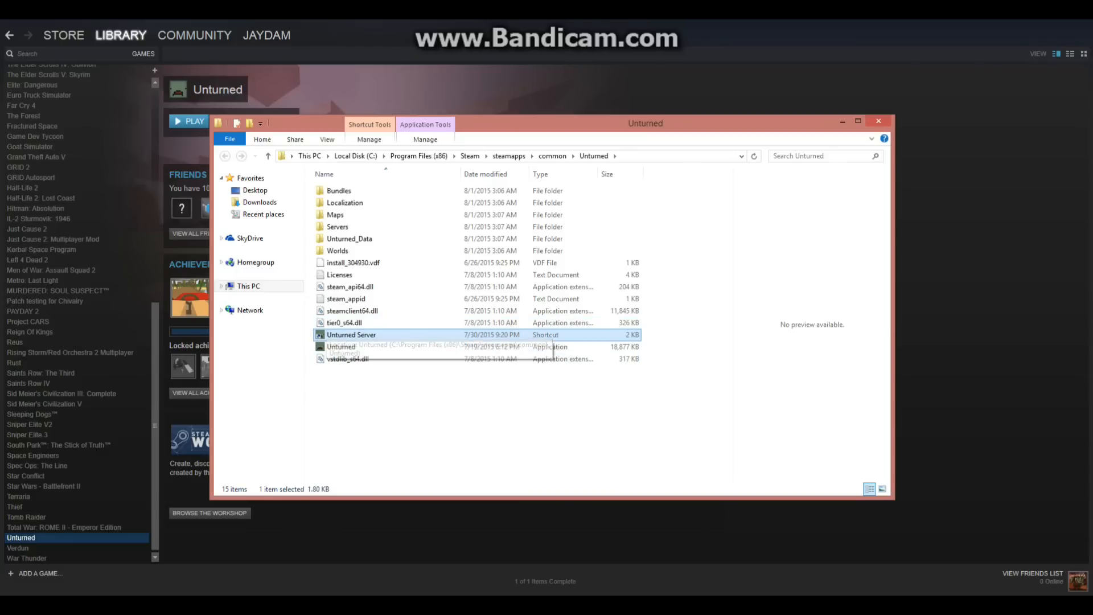
mouse_move(346, 359)
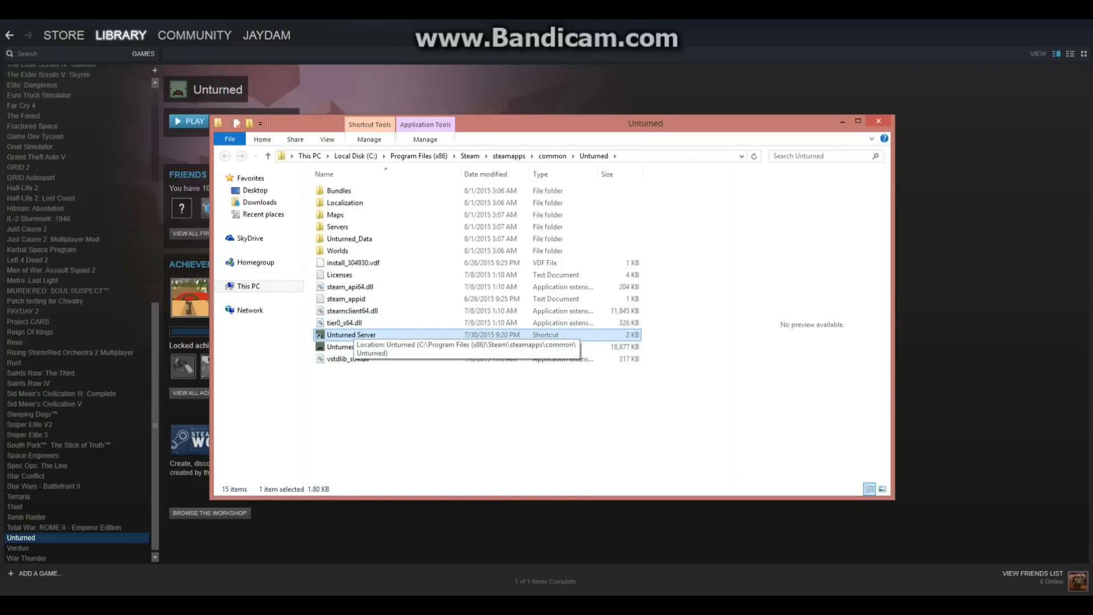
right_click(350, 335)
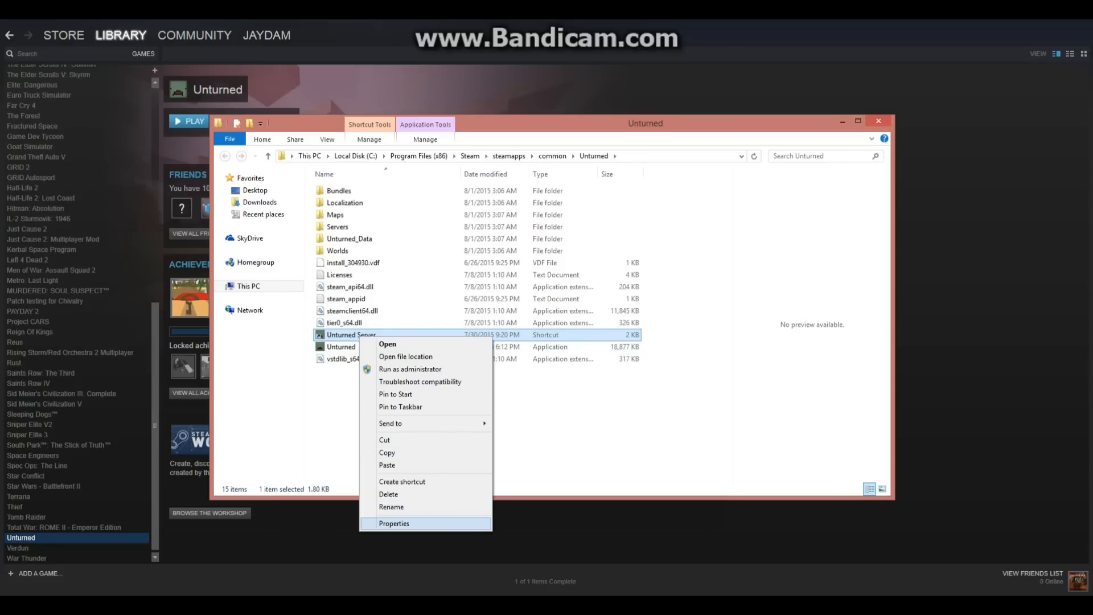
Open the Unturned Server shortcut's properties and start editing its Target field.
left_click(394, 522)
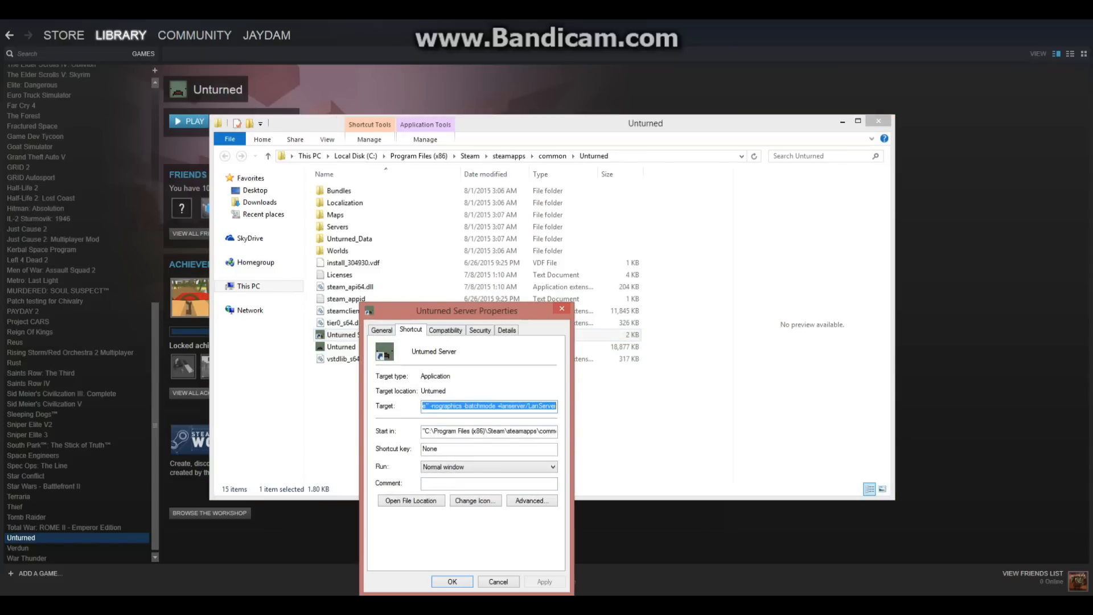
left_click(488, 405)
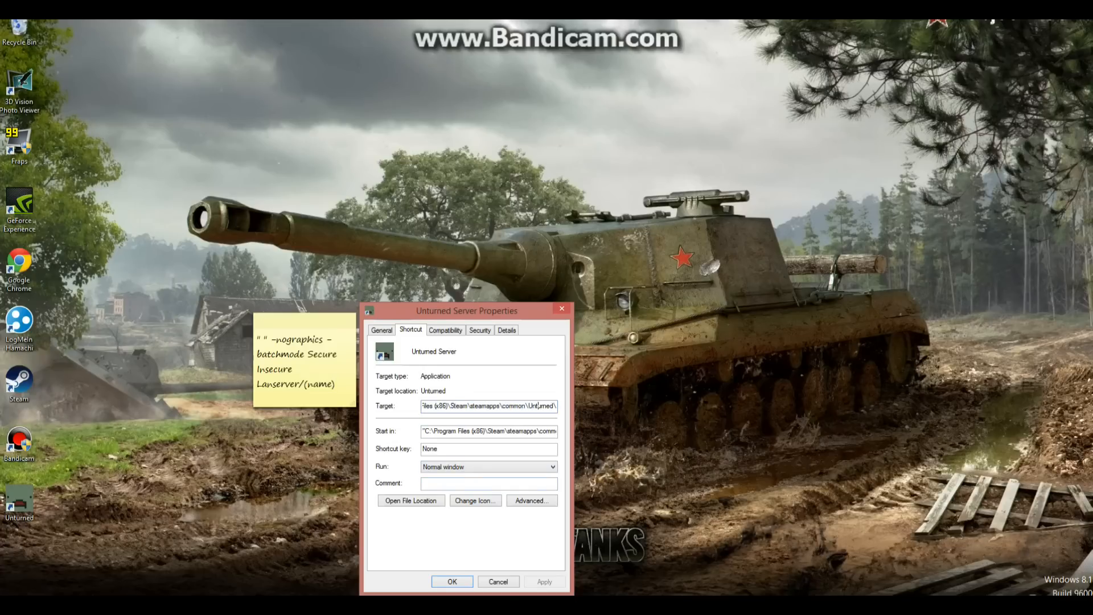
Add '-nographics batchmode' to the shortcut target, save it, and launch the Unturned server.
type("-nographics batchmode +lanserver/LanServer")
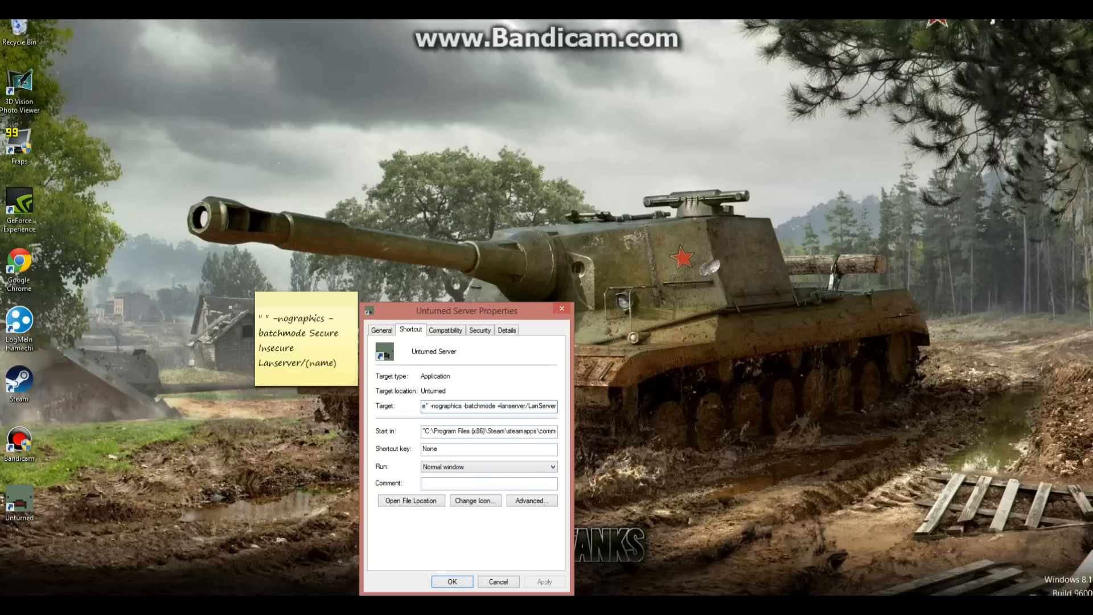
left_click(411, 501)
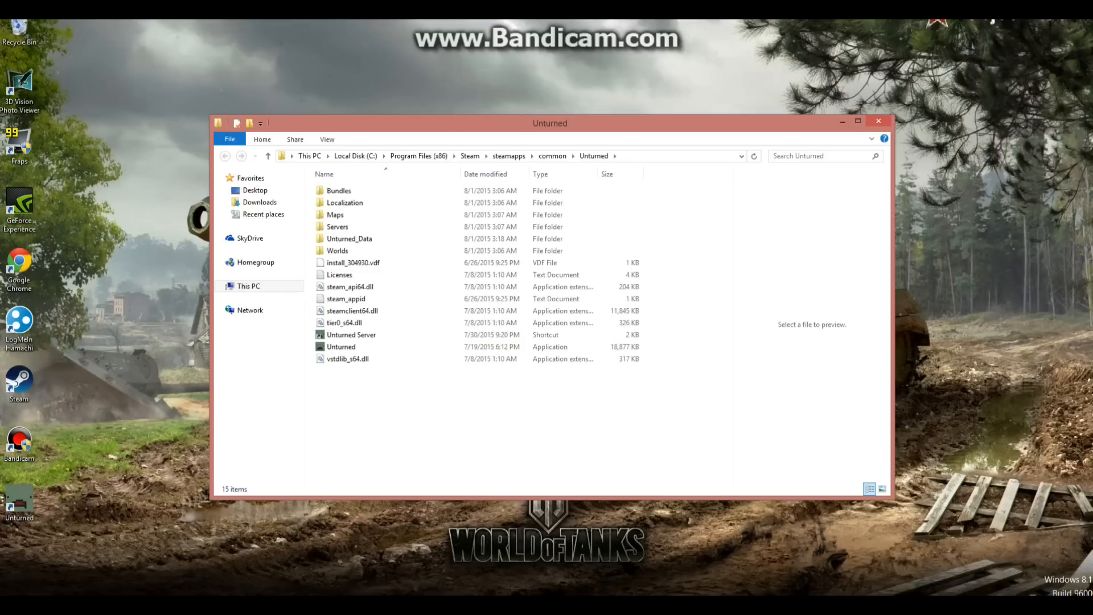
left_click(351, 335)
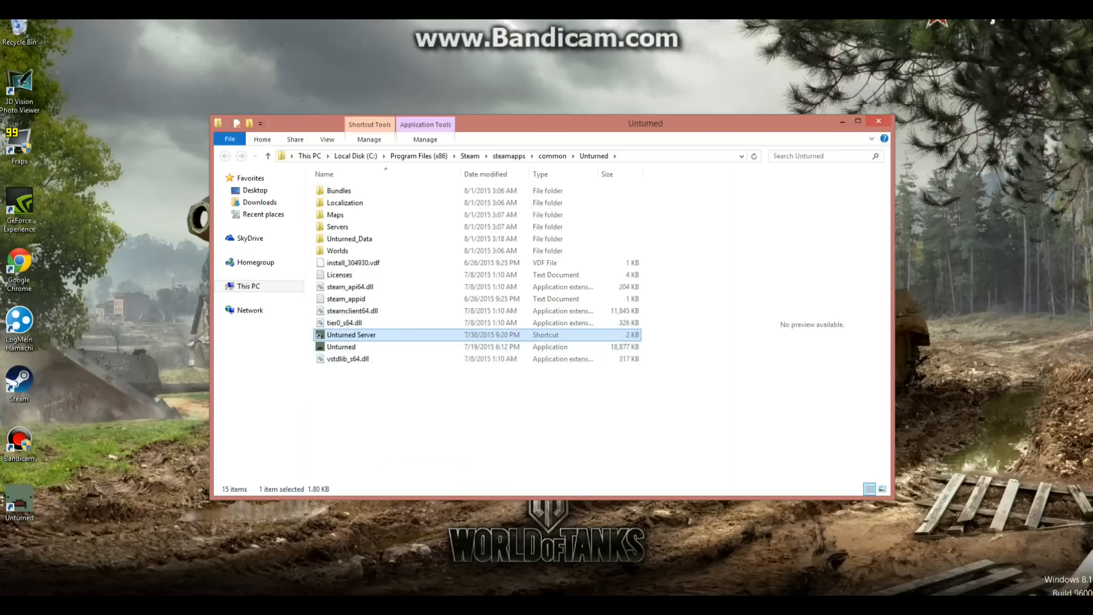
double_click(351, 335)
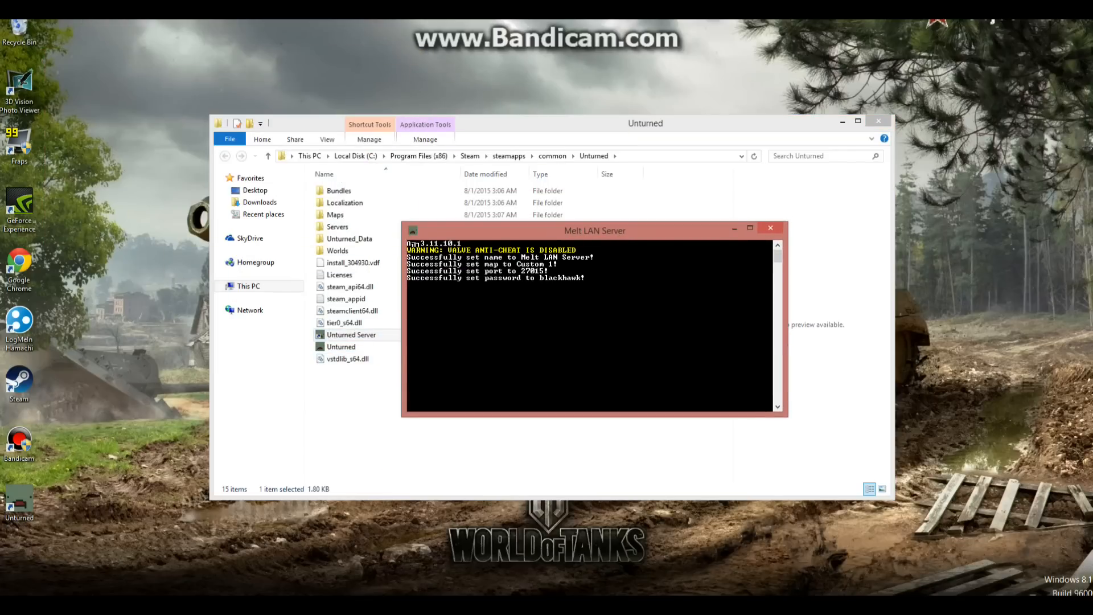
type("shutd")
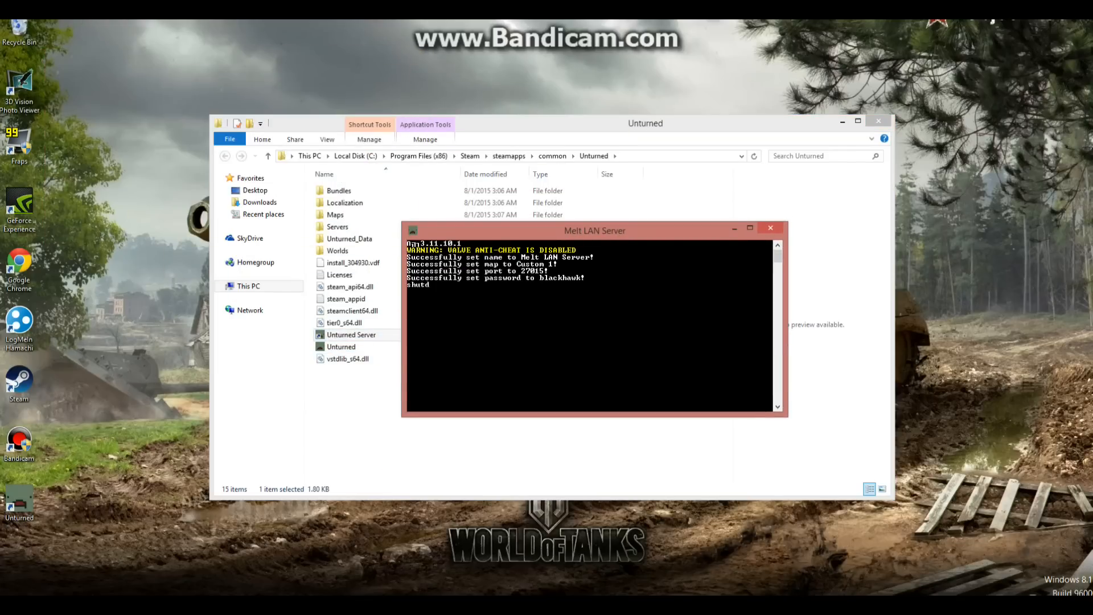
Close the server console and open Servers > LanServer > Server holding Commands.dat.
left_click(769, 228)
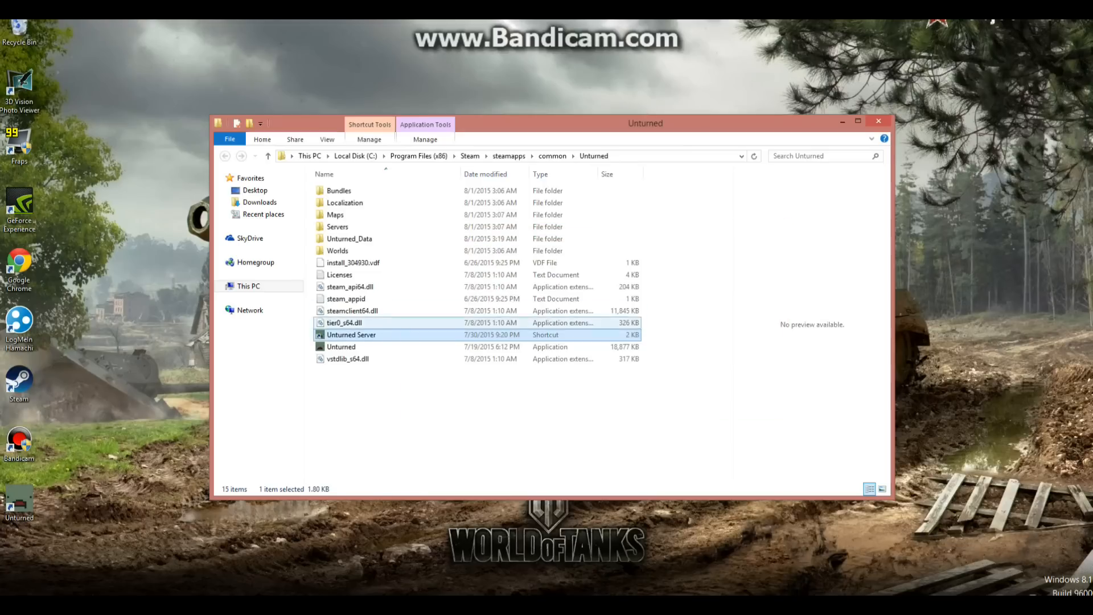
mouse_move(350, 240)
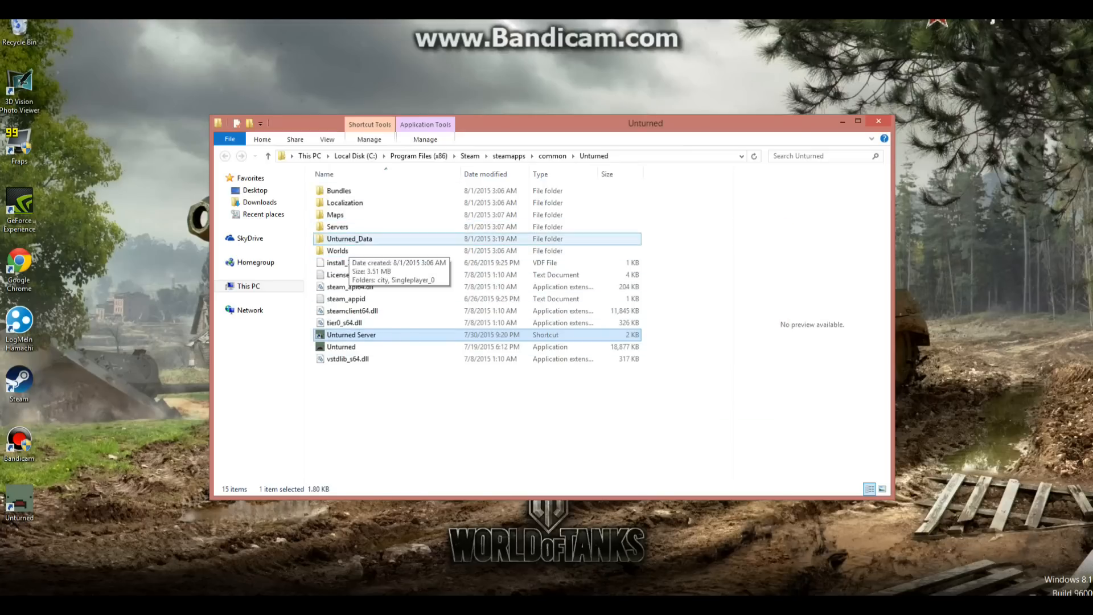
double_click(335, 227)
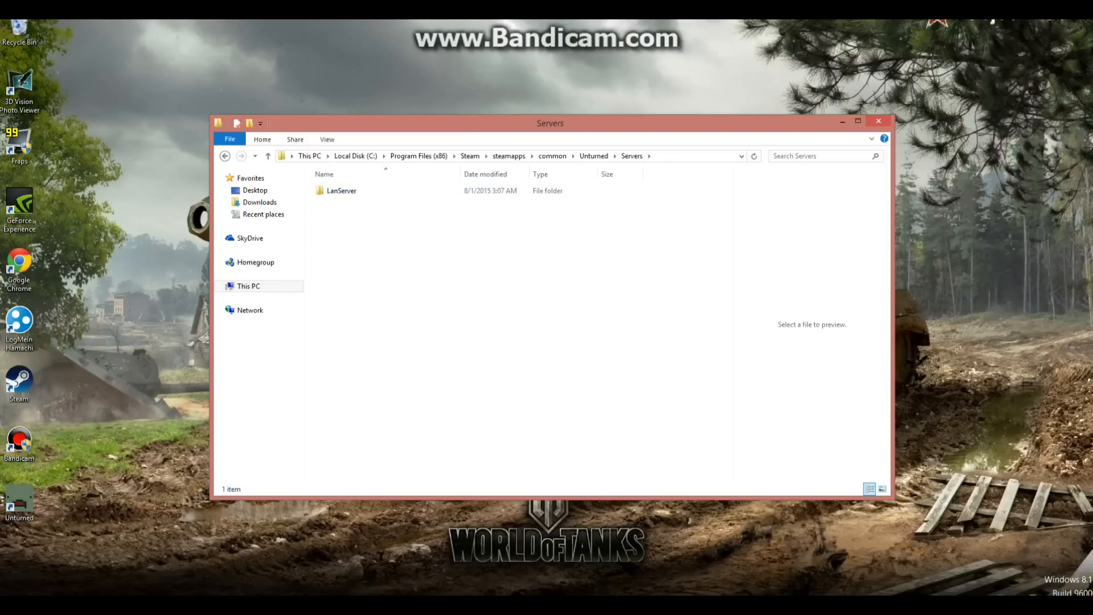
left_click(340, 191)
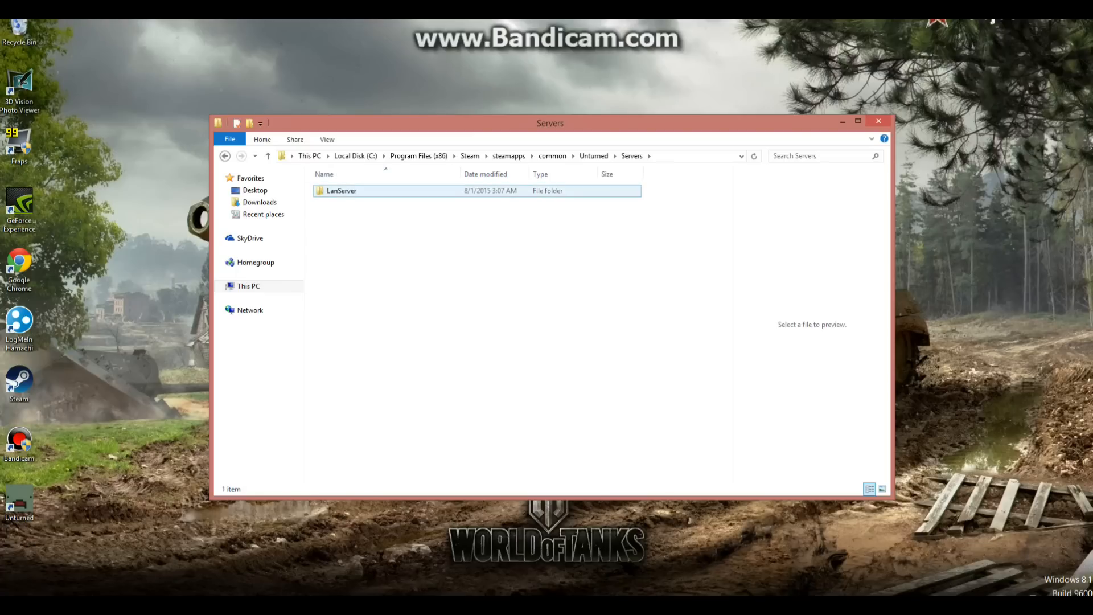
double_click(342, 190)
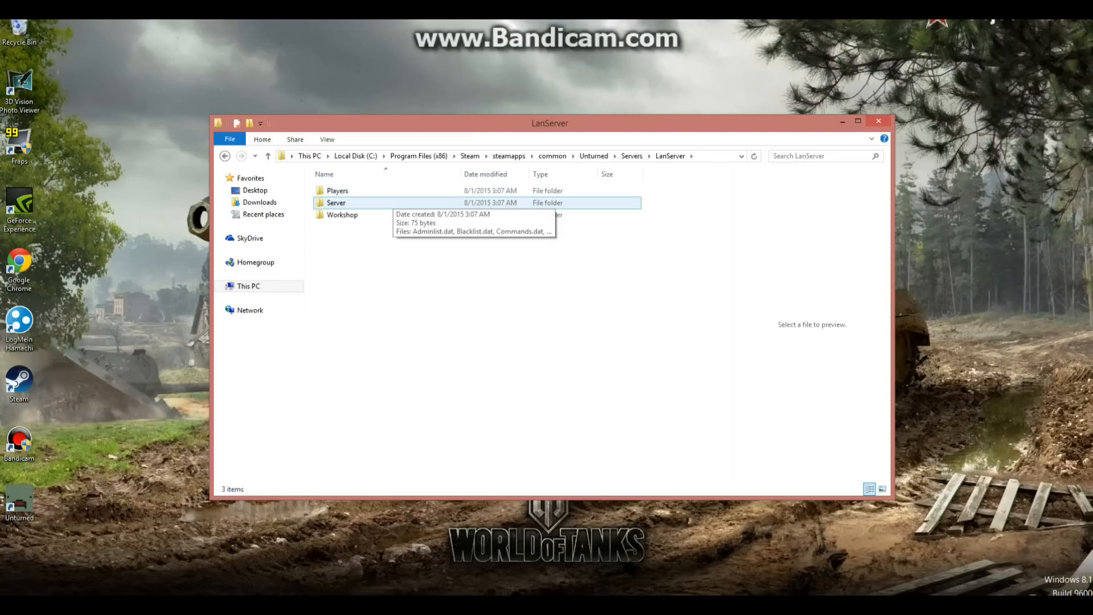
double_click(336, 203)
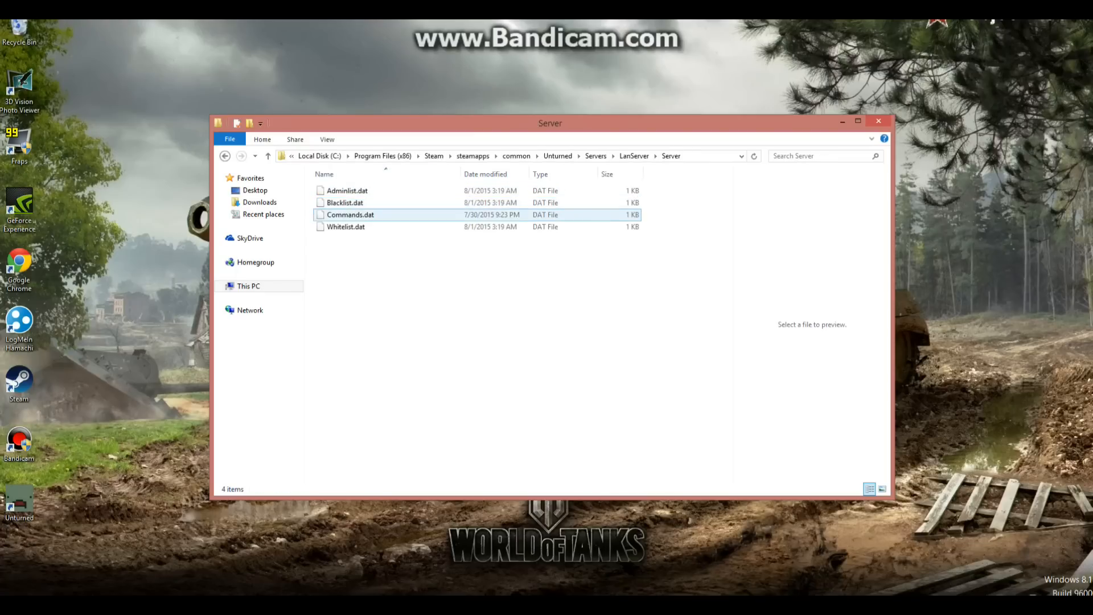
mouse_move(350, 214)
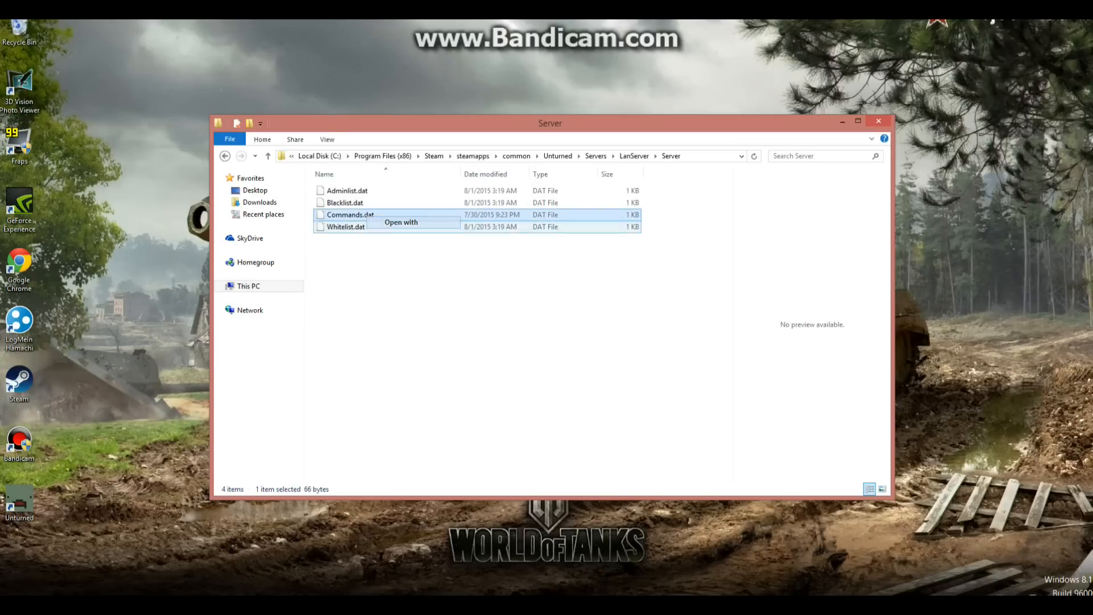
left_click(400, 222)
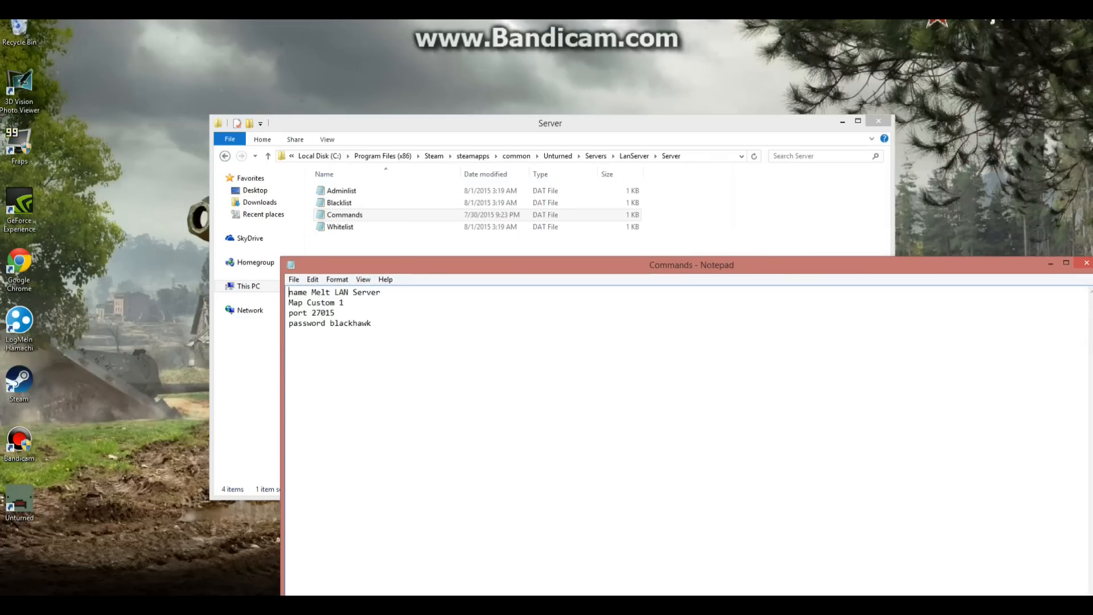
left_click(341, 203)
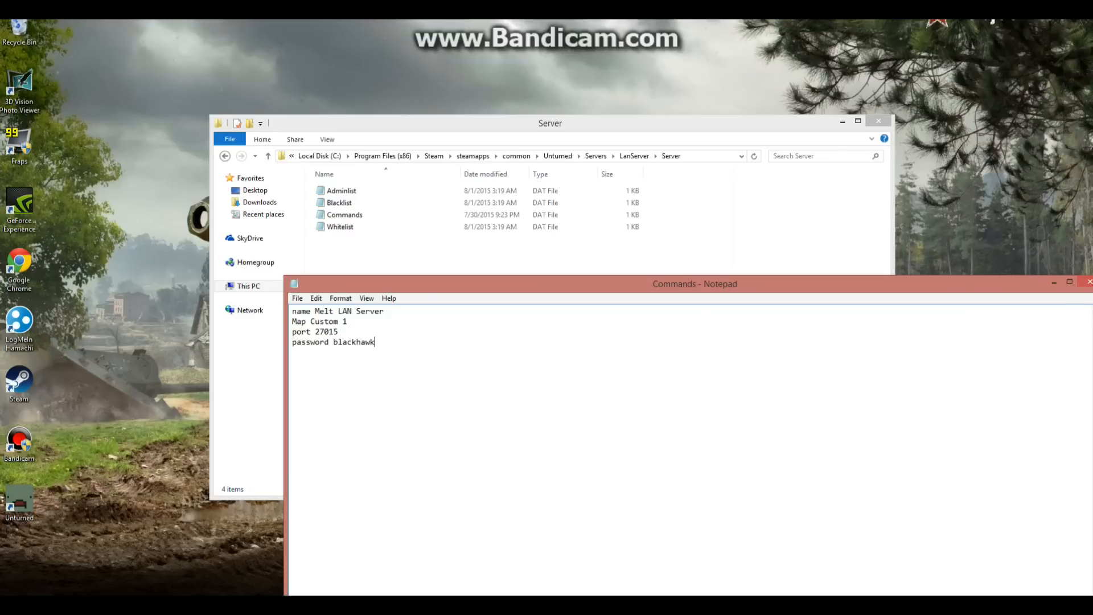
left_click_drag(693, 284, 555, 293)
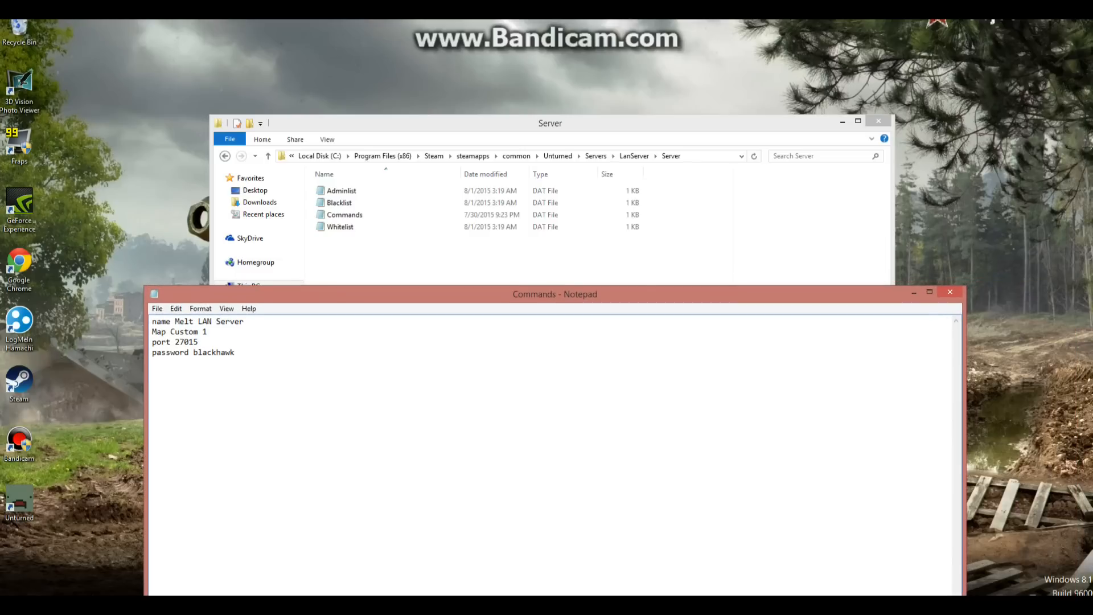
left_click(949, 292)
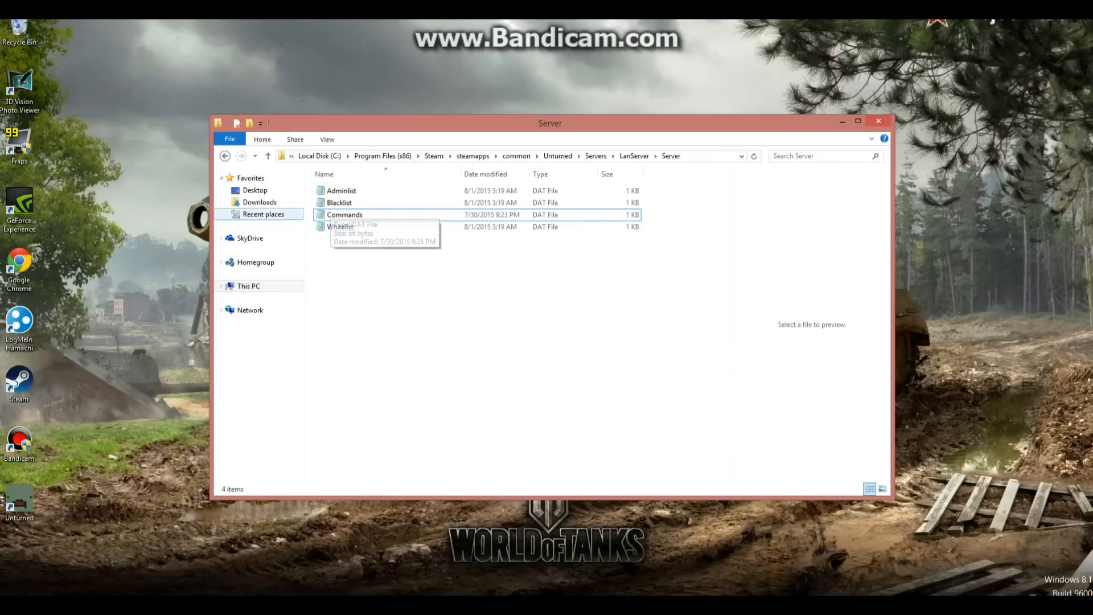
Navigate back to the Unturned folder, close Explorer and Steam's Unturned properties.
left_click(224, 155)
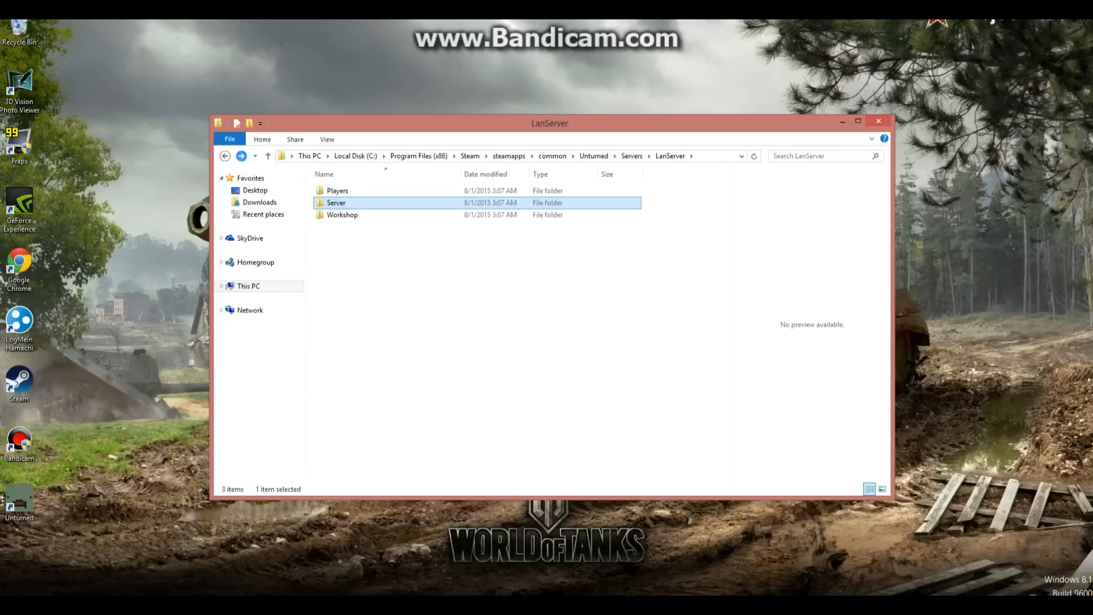
left_click(593, 156)
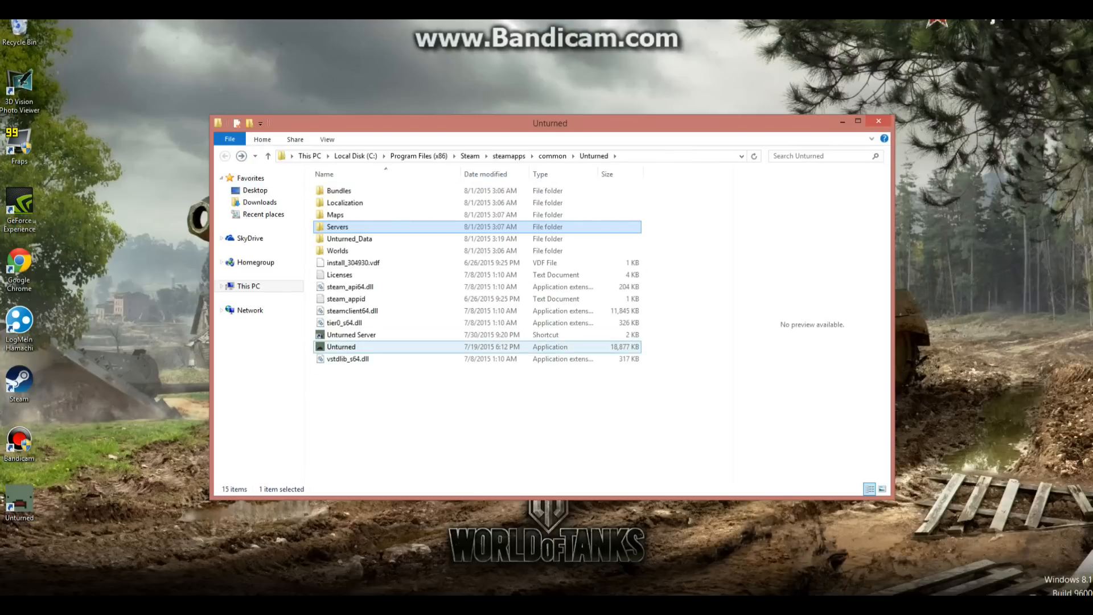
double_click(350, 335)
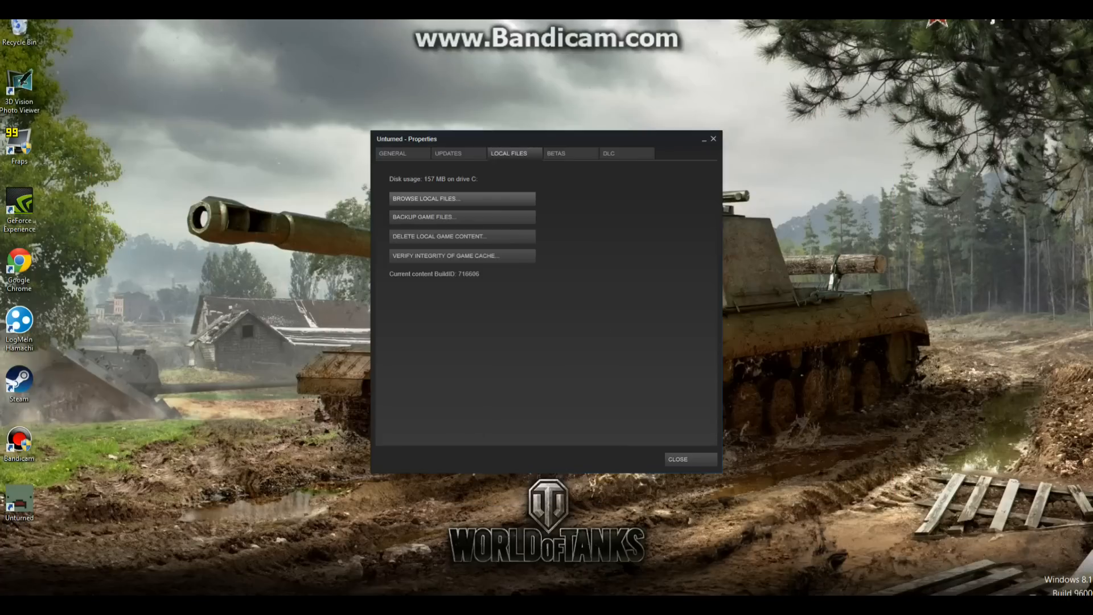
left_click(677, 459)
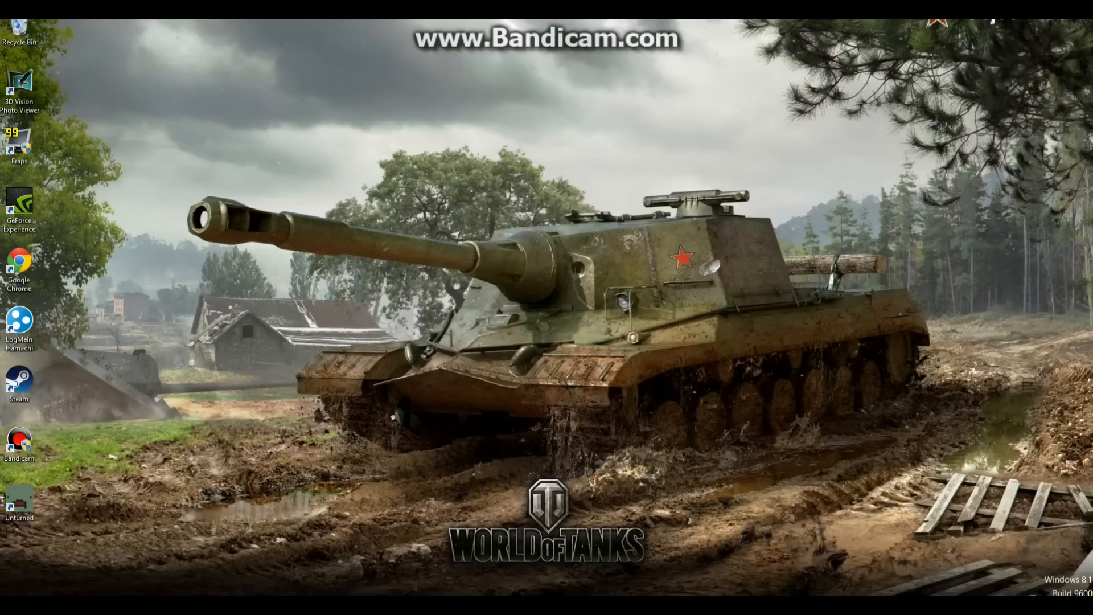
Reopen Hamachi showing the joined network with one of five members online.
double_click(18, 320)
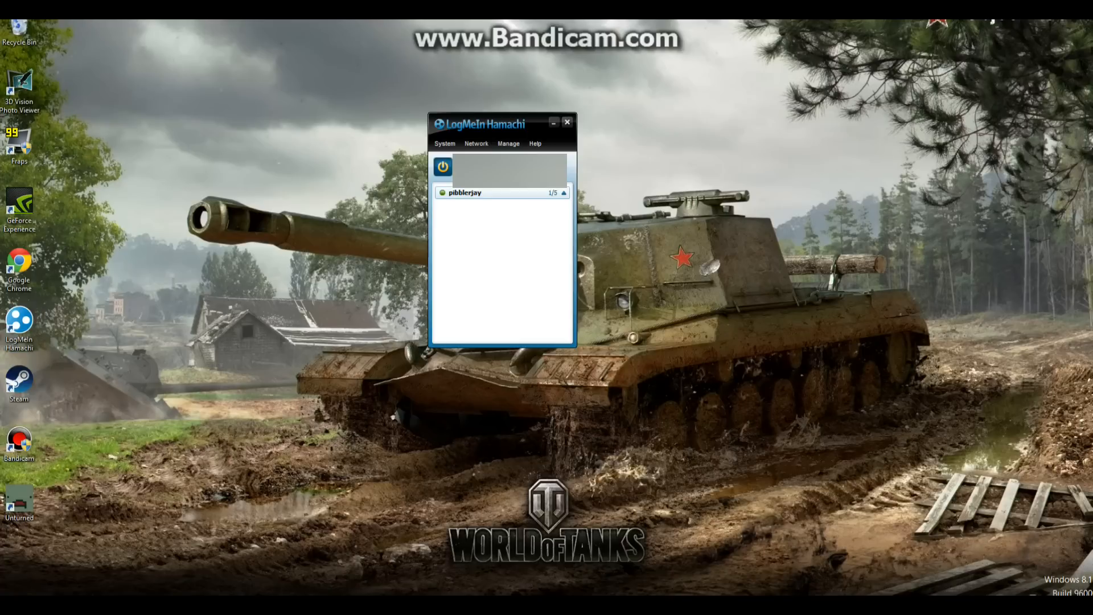
right_click(465, 192)
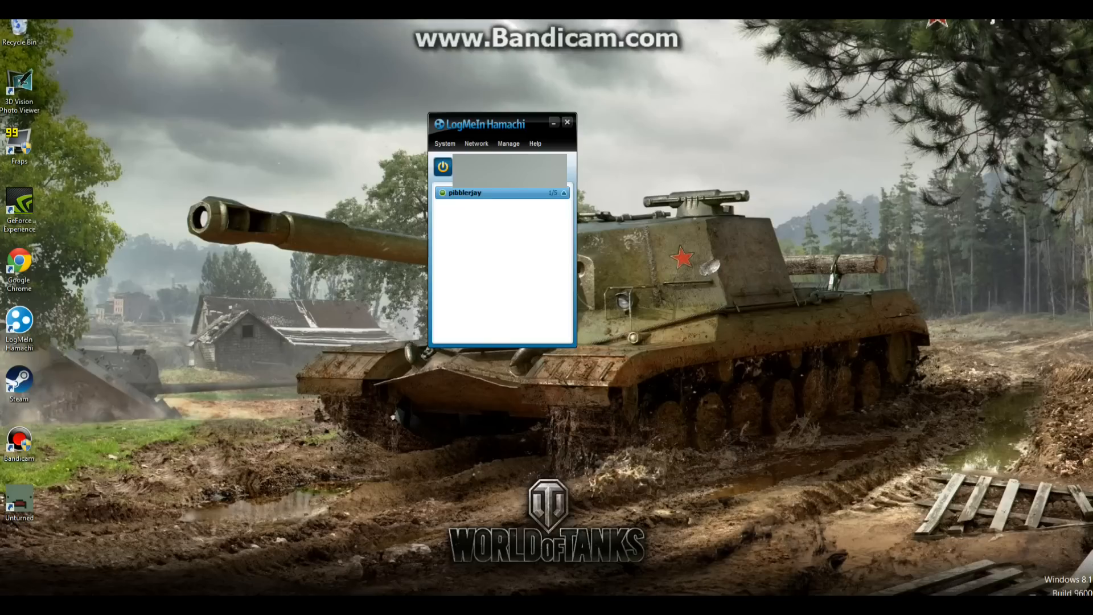
left_click(567, 122)
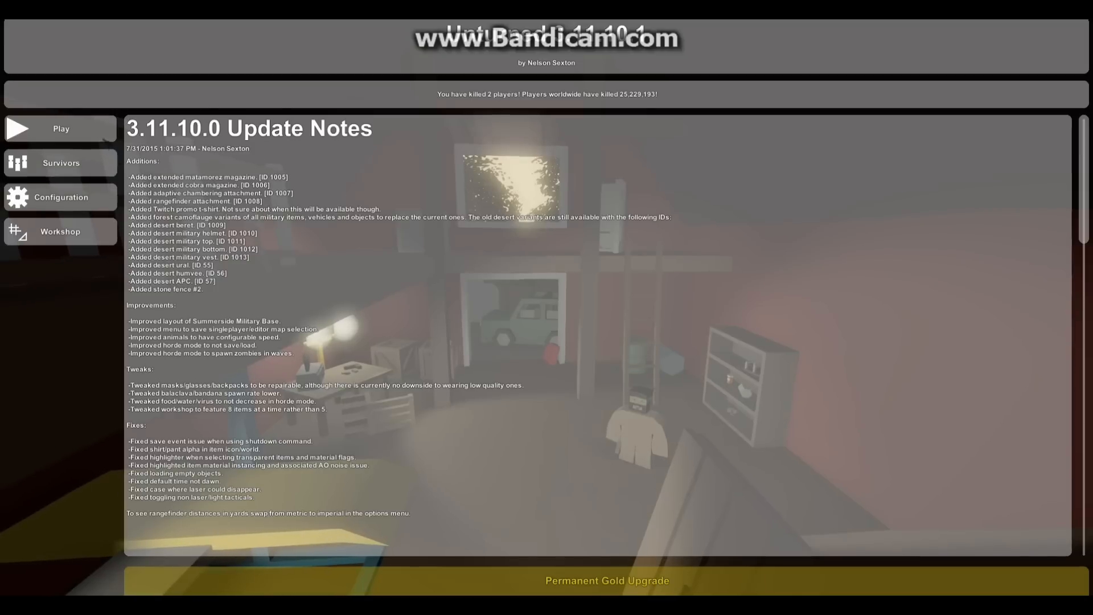
Enter a game world from Unturned's play options and spawn at full health.
left_click(62, 127)
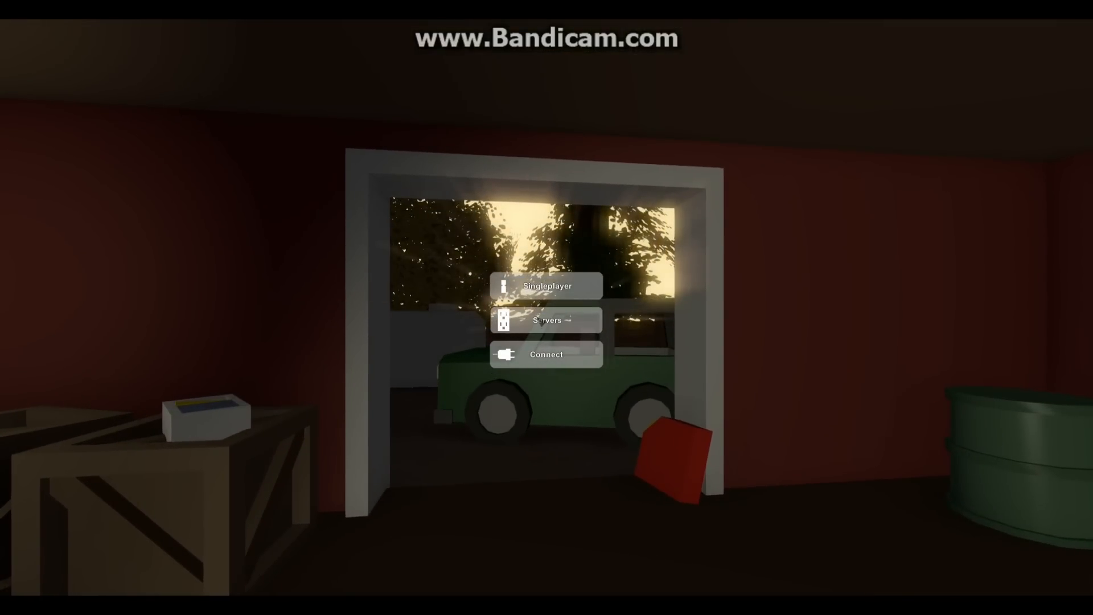
left_click(546, 320)
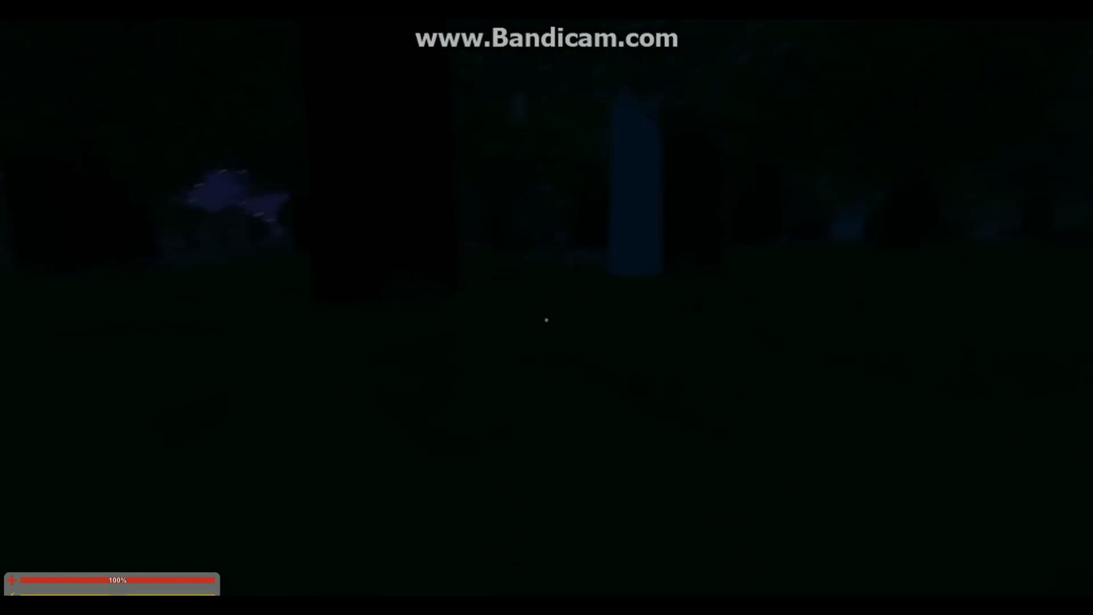
View the island map, then exit the game back to the menu.
key("m")
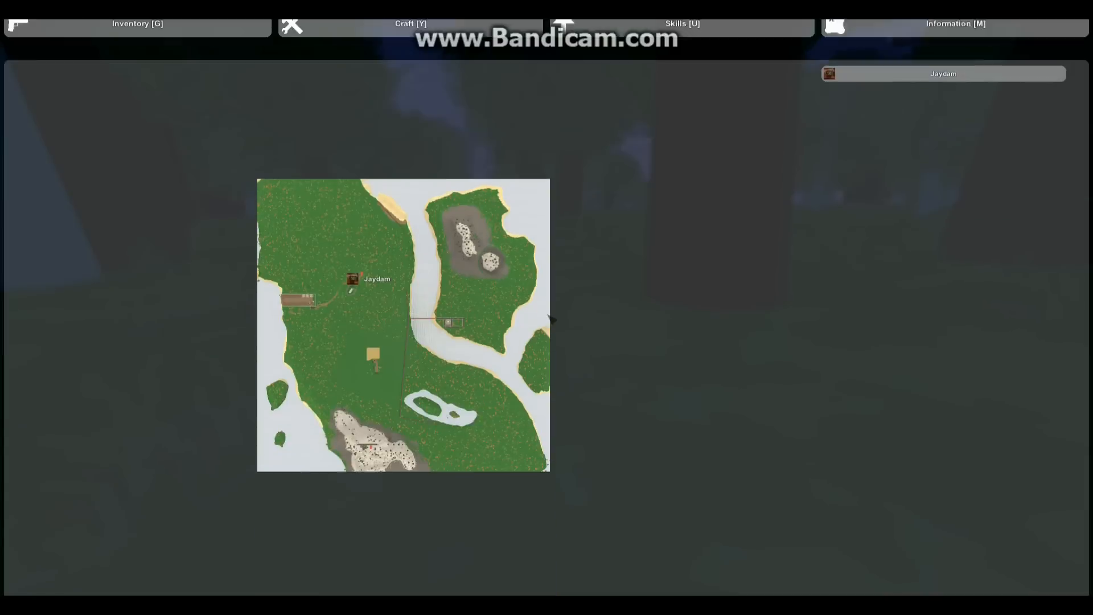
key("Escape")
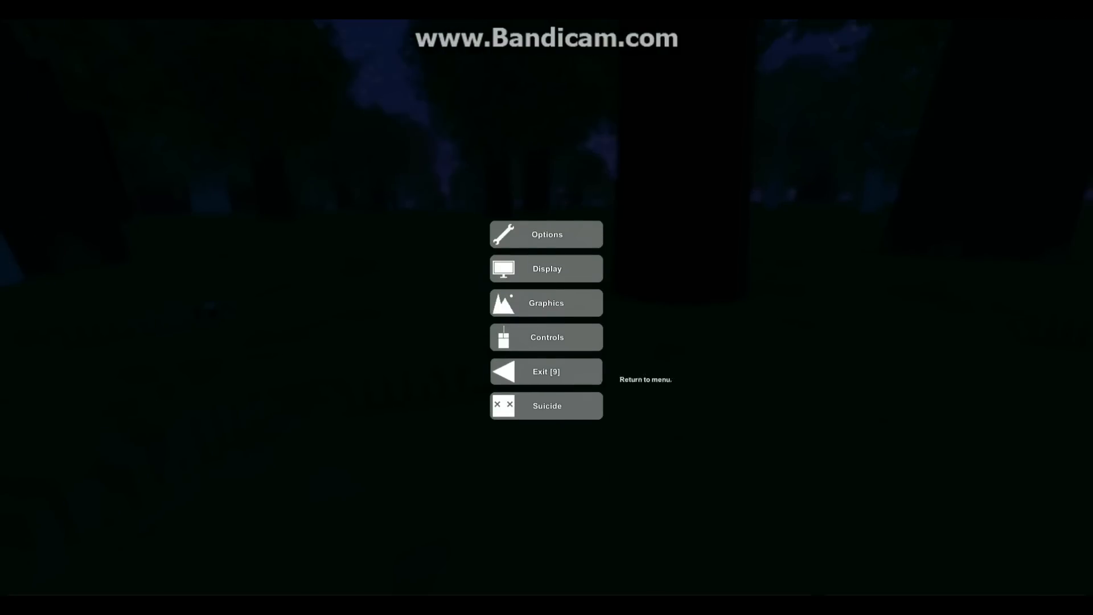
left_click(545, 371)
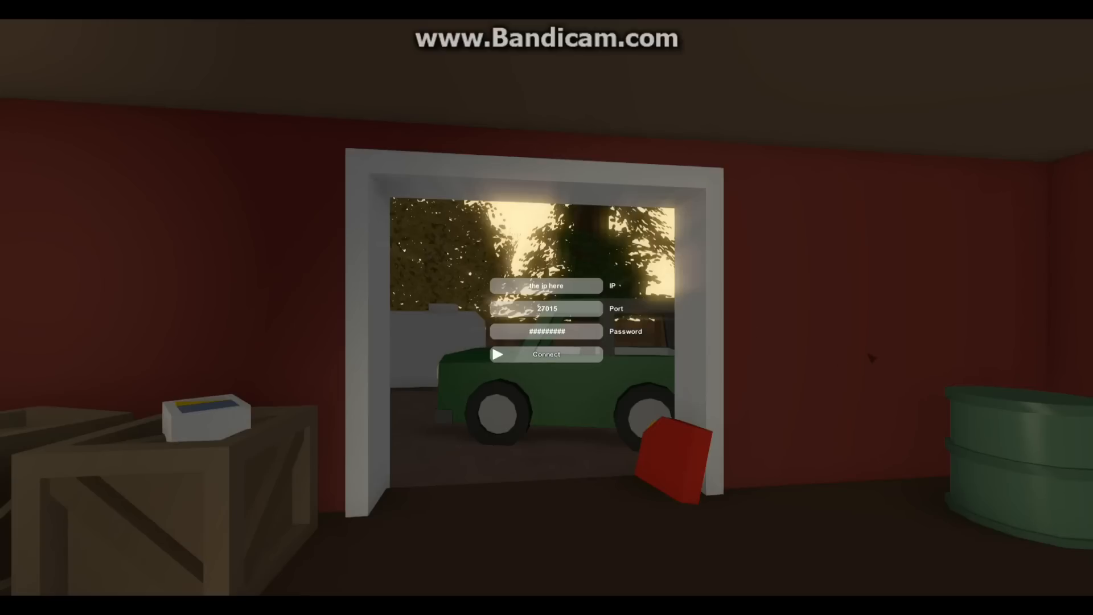
mouse_move(743, 336)
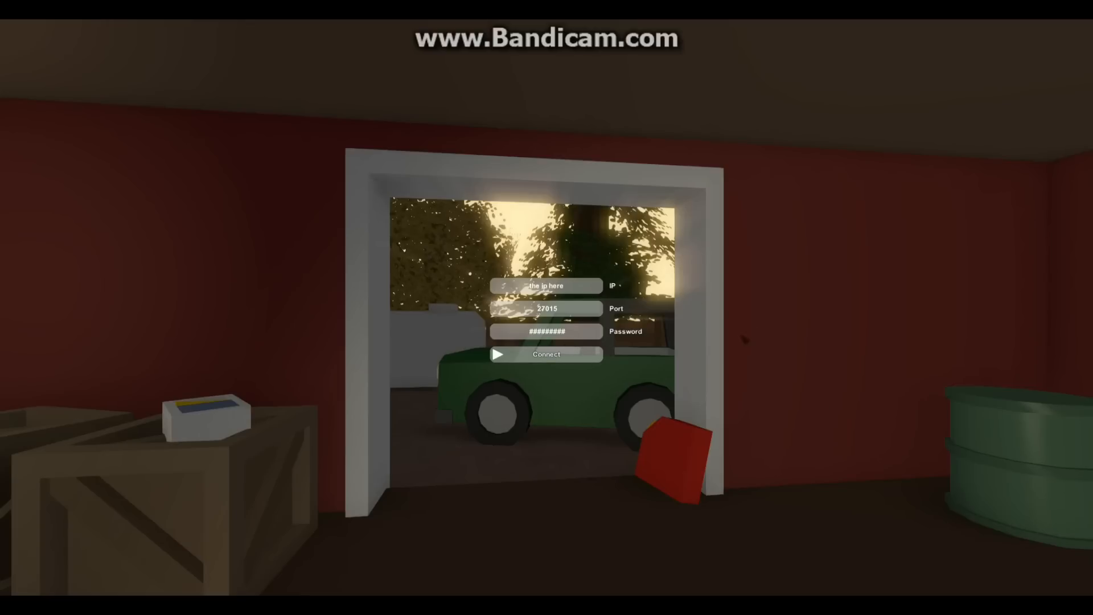